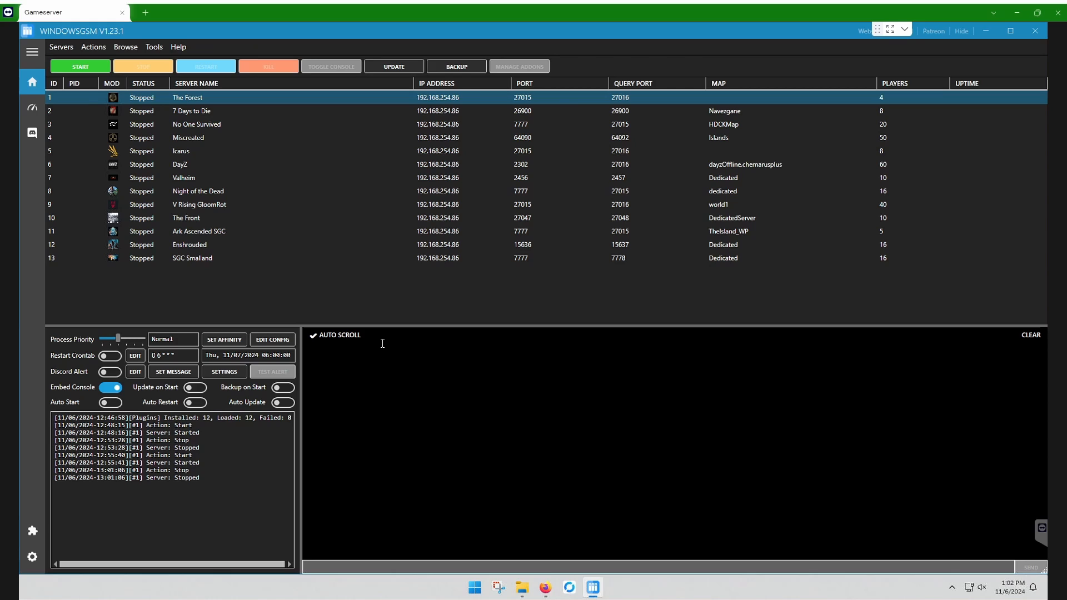
From The Forest's config, browse to its serverfiles folder in File Explorer
{"action": "left_click", "coordinate": [199, 231]}
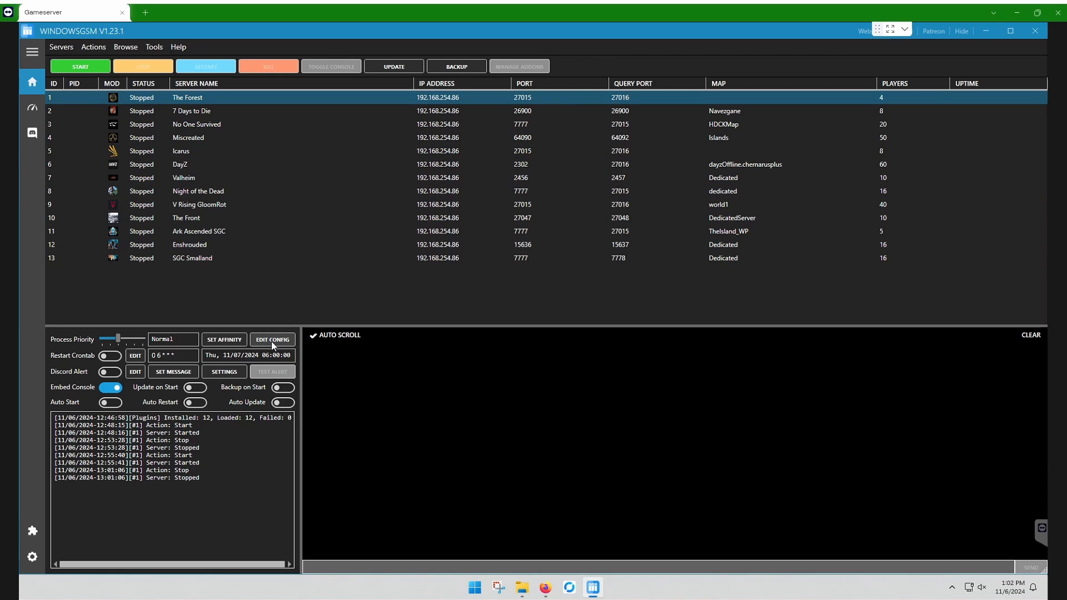
{"action": "left_click", "coordinate": [271, 340]}
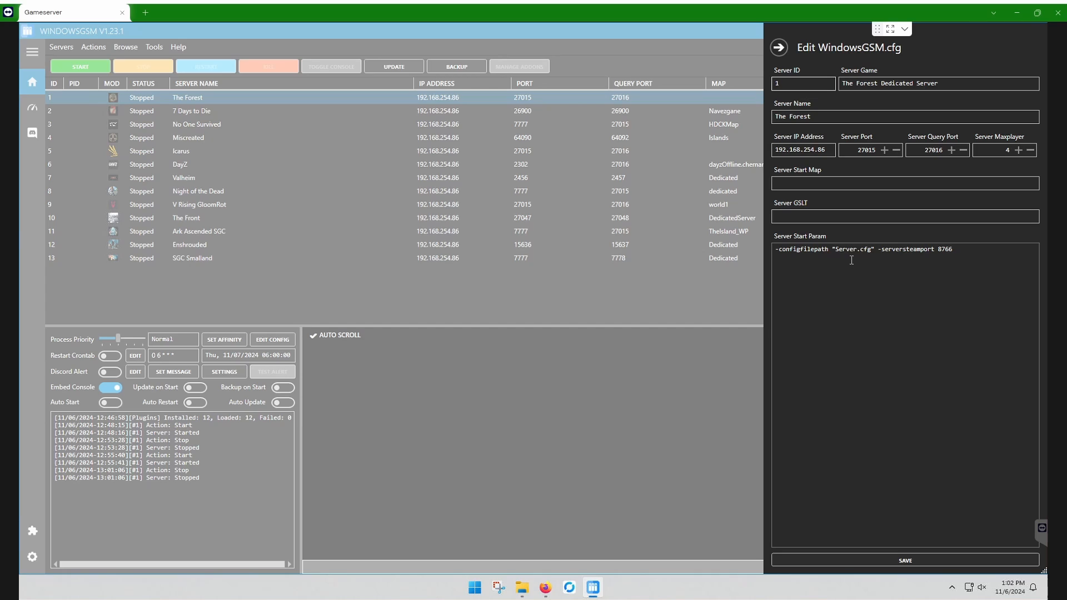
{"action": "mouse_move", "coordinate": [829, 254]}
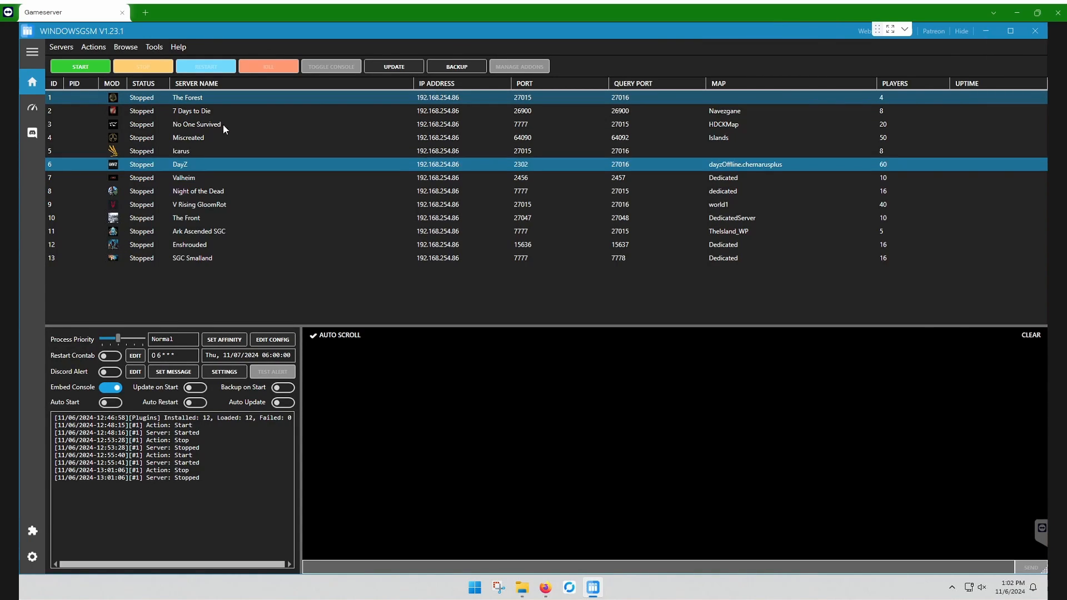
{"action": "left_click", "coordinate": [126, 46]}
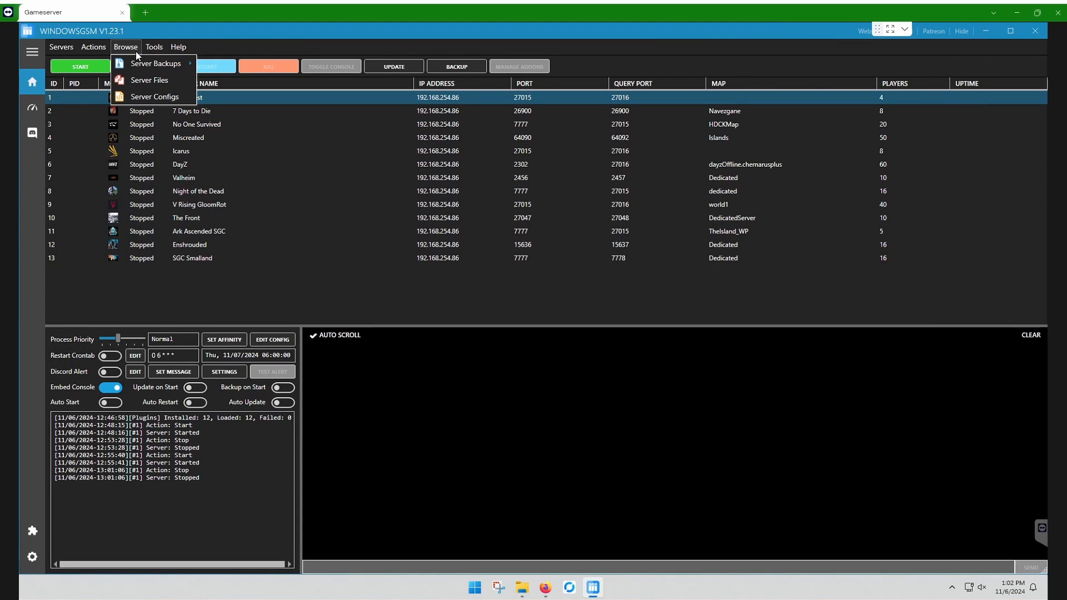
{"action": "left_click", "coordinate": [149, 80]}
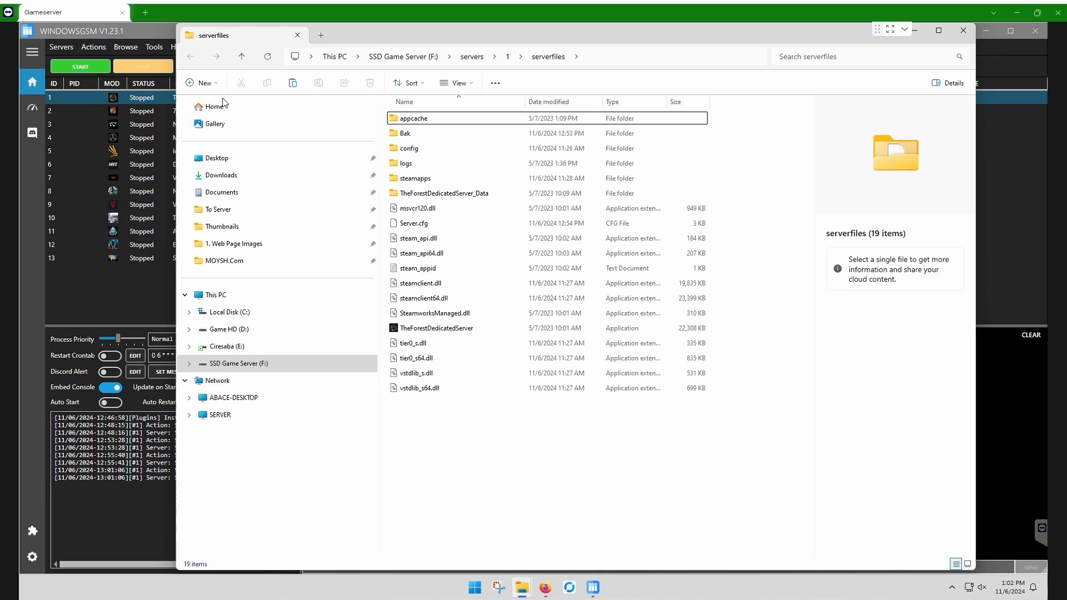
Select Server.cfg and bring up its right-click actions
{"action": "left_click", "coordinate": [418, 223]}
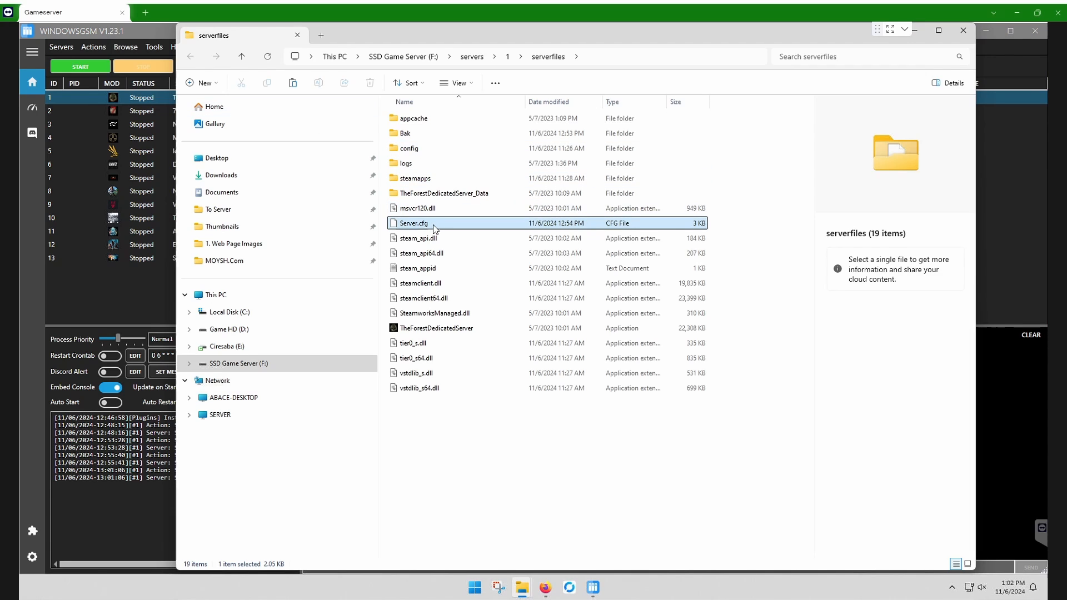
{"action": "right_click", "coordinate": [413, 224]}
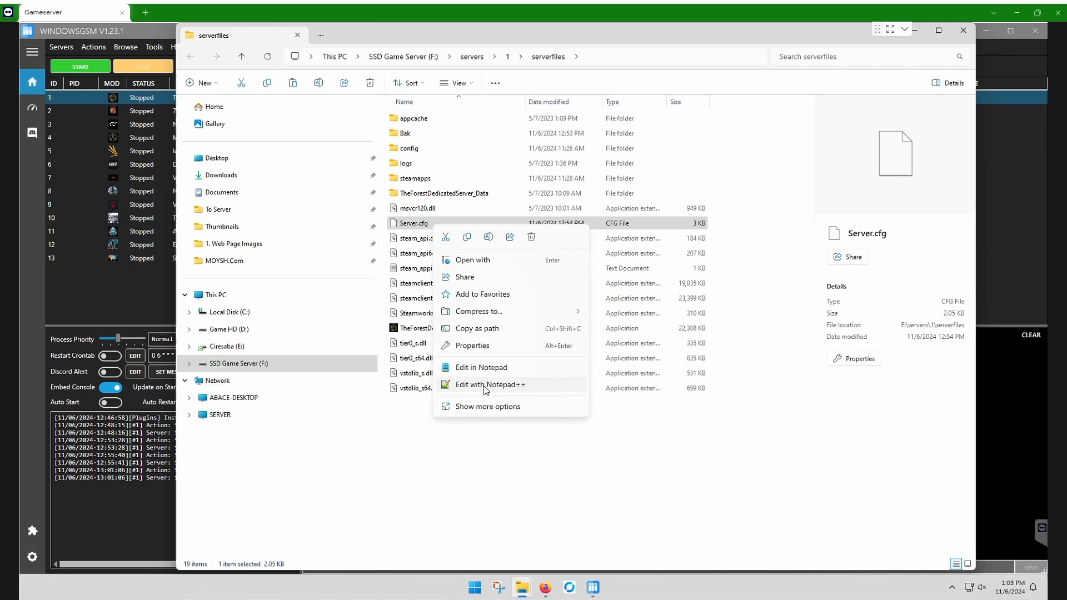
Review Server.cfg's settings in Notepad++ and close it unchanged
{"action": "left_click", "coordinate": [490, 385]}
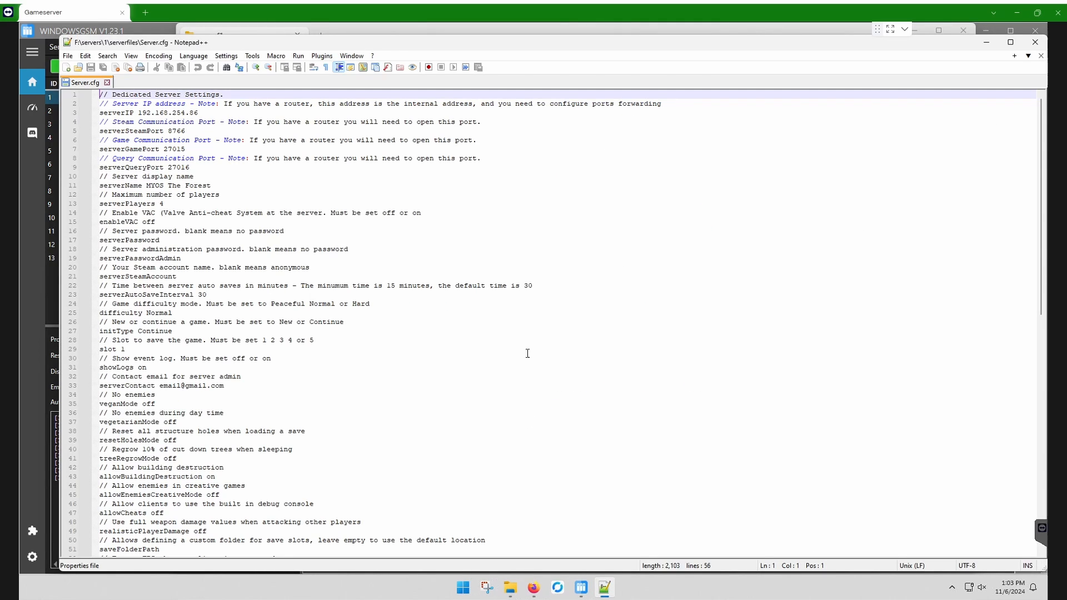
{"action": "mouse_move", "coordinate": [256, 169]}
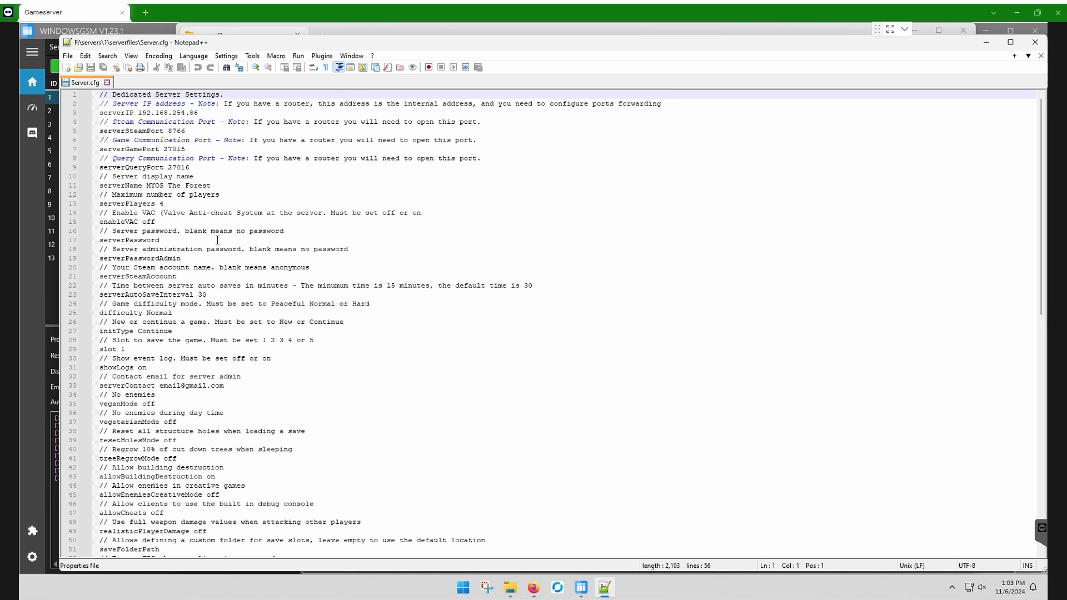
{"action": "scroll", "scroll_direction": "down", "scroll_amount": 3}
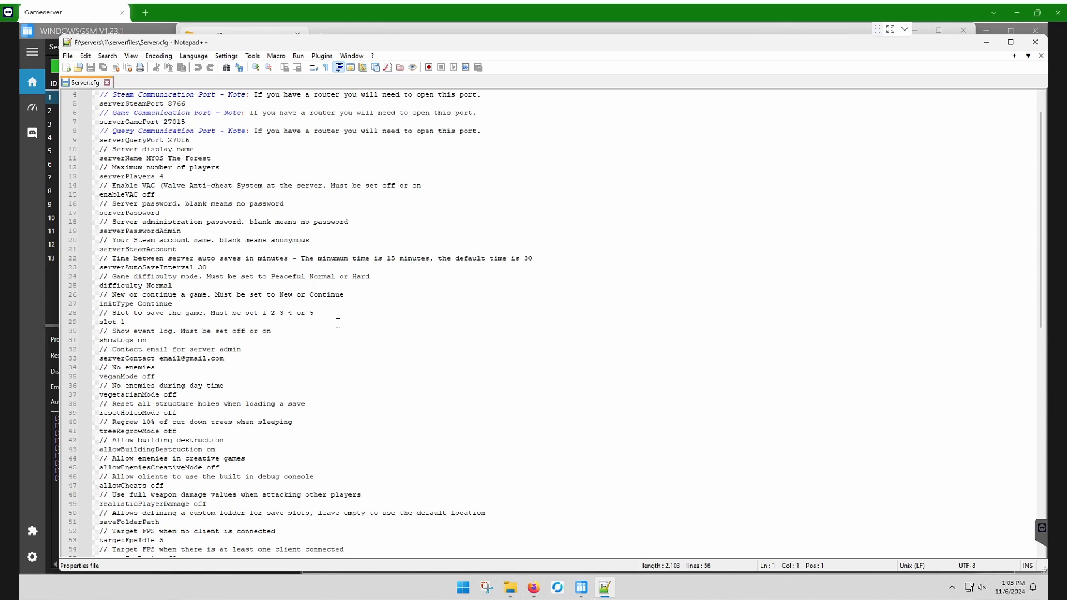
{"action": "scroll", "scroll_direction": "up", "scroll_amount": 3}
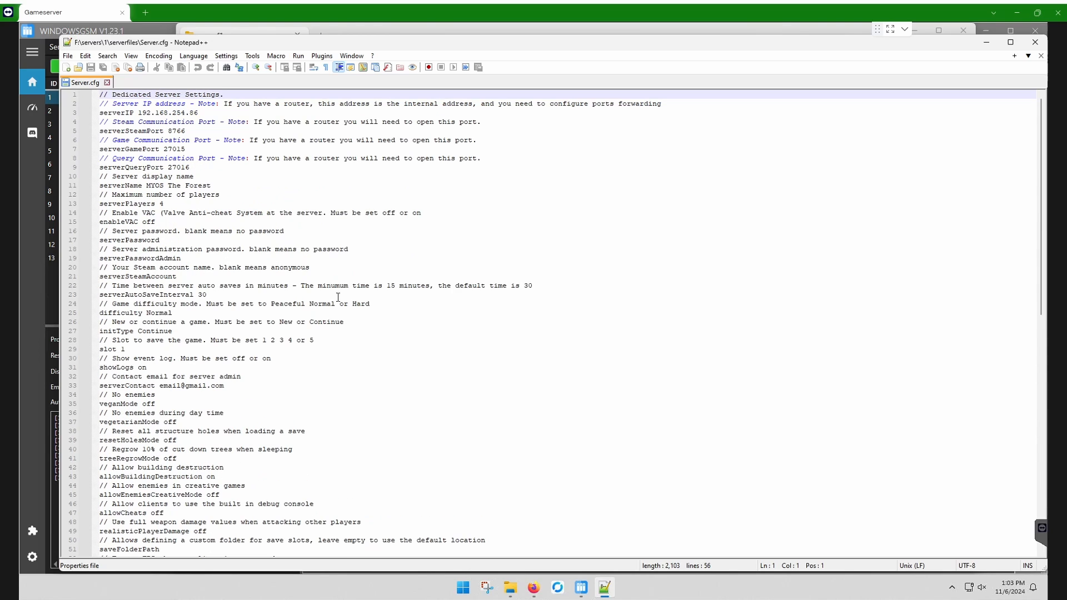
{"action": "mouse_move", "coordinate": [674, 215]}
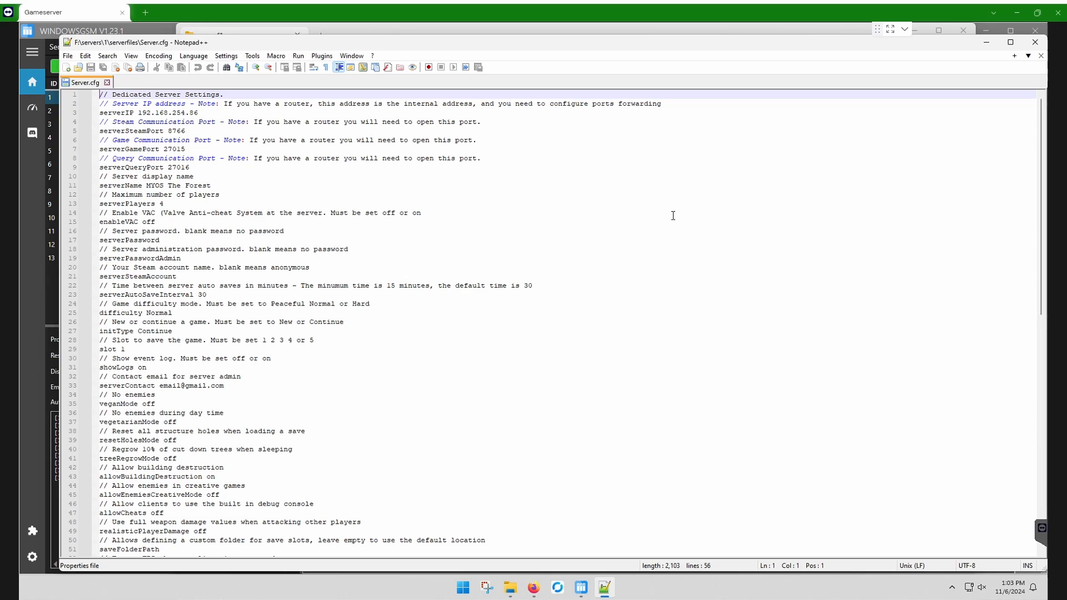
{"action": "mouse_move", "coordinate": [407, 141]}
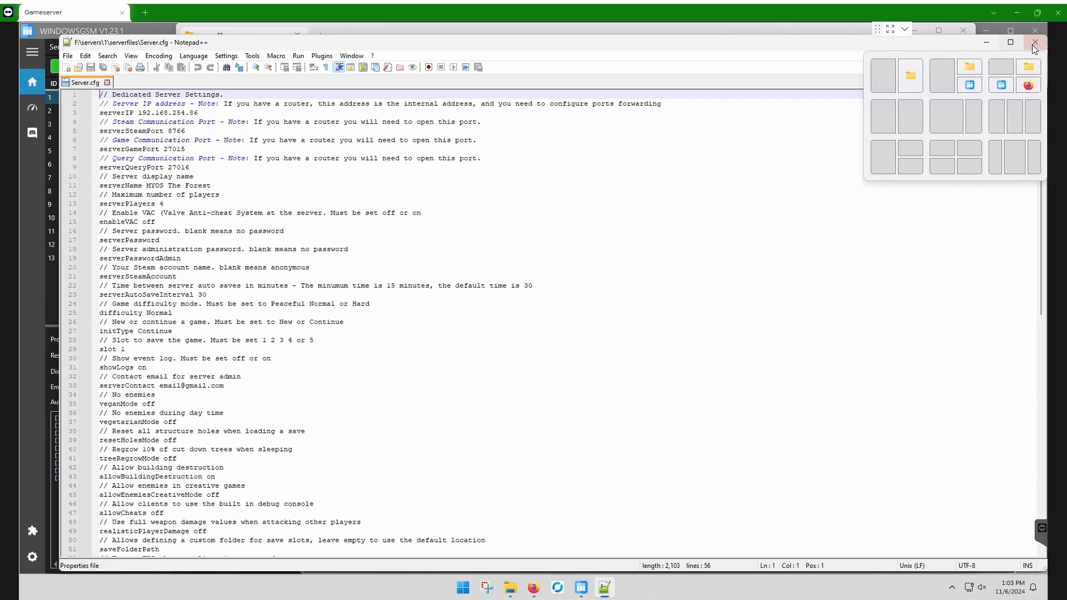
{"action": "left_click", "coordinate": [1032, 49]}
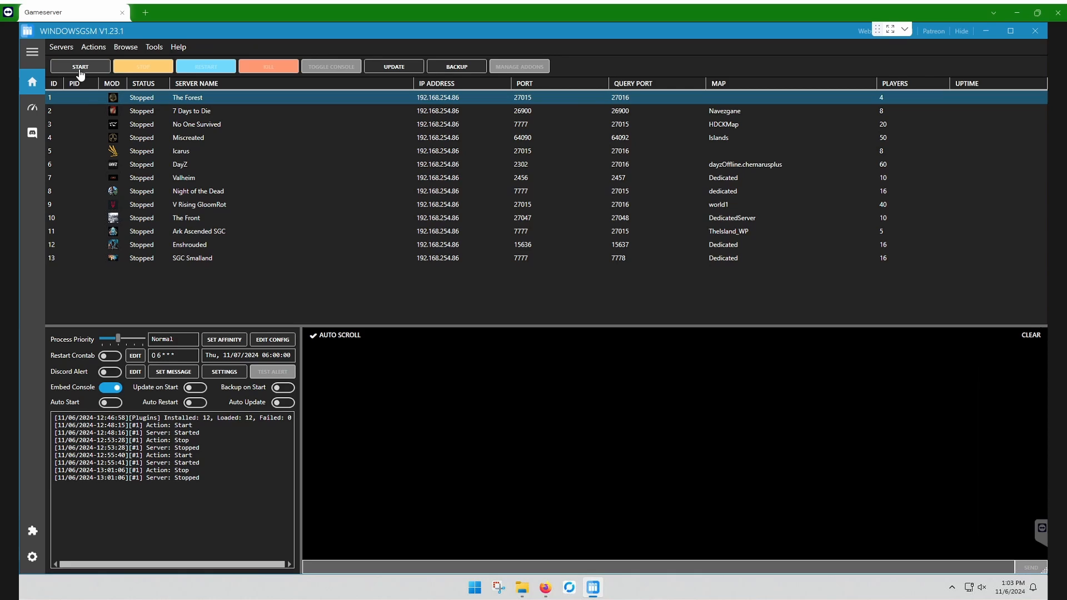
Start The Forest dedicated server and wait for Dedicated Server Running in its log
{"action": "left_click", "coordinate": [80, 66]}
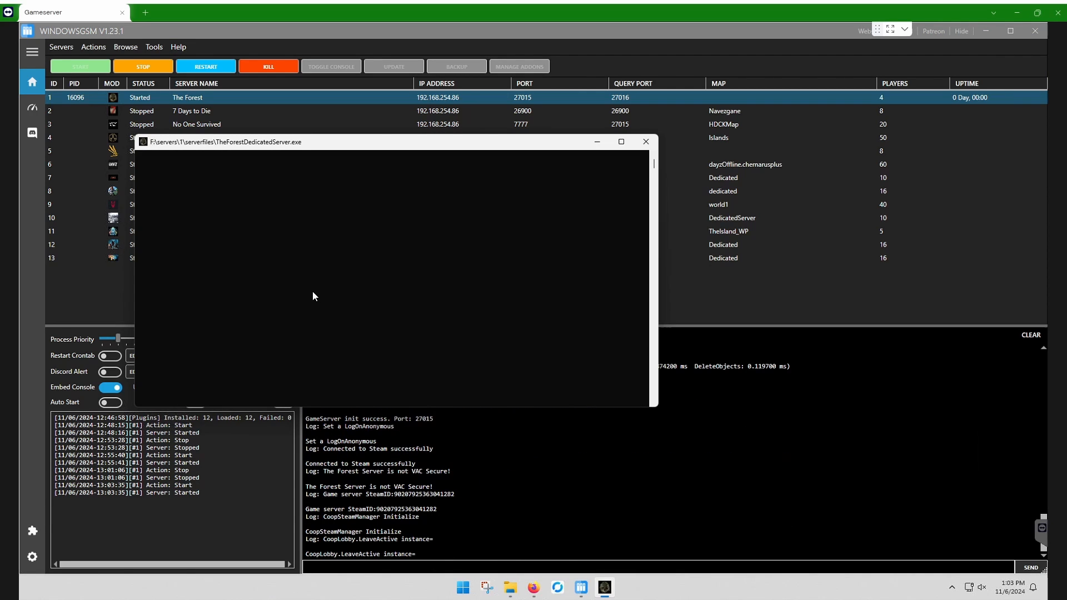
{"action": "mouse_move", "coordinate": [307, 294]}
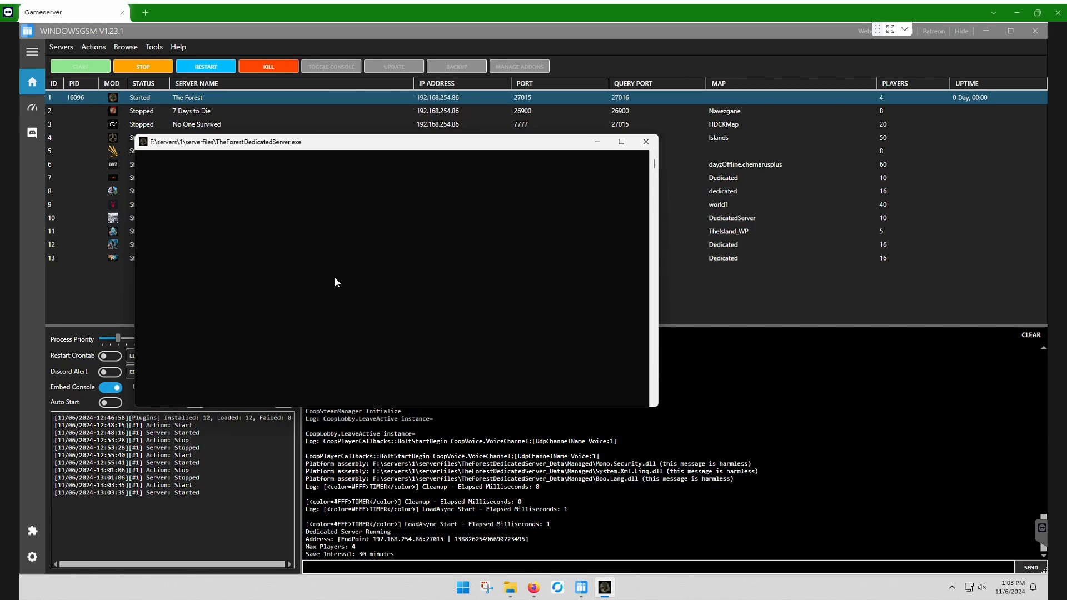
{"action": "mouse_move", "coordinate": [330, 289]}
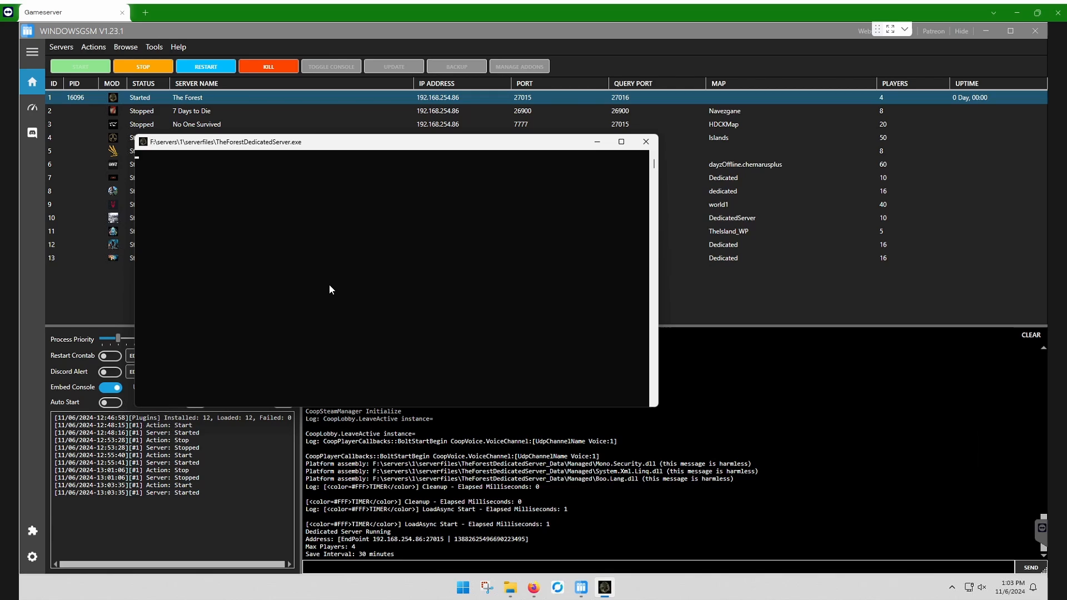
{"action": "mouse_move", "coordinate": [296, 285]}
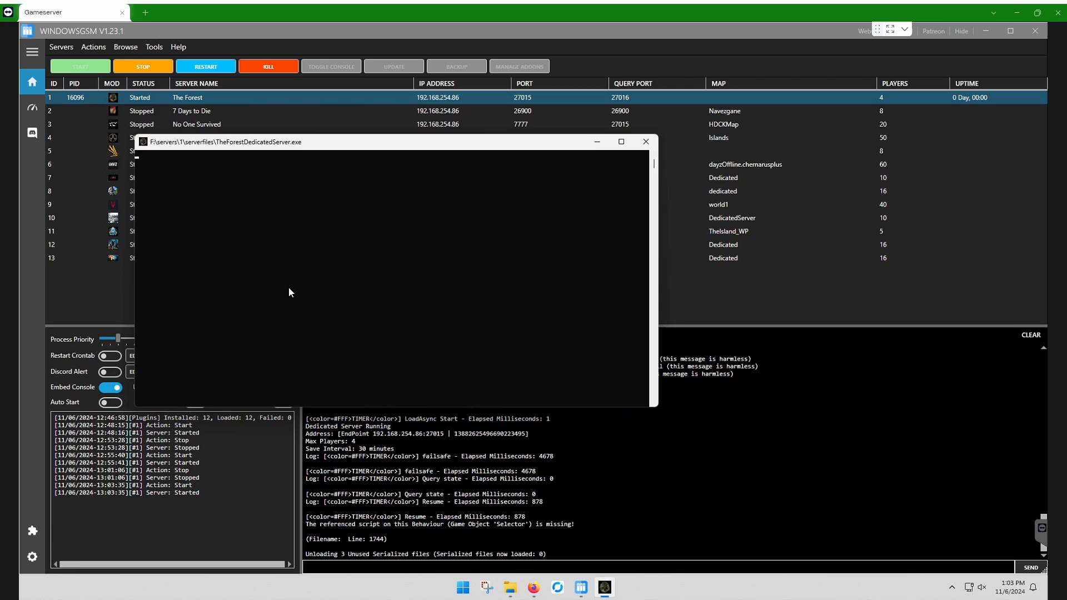
{"action": "mouse_move", "coordinate": [282, 288]}
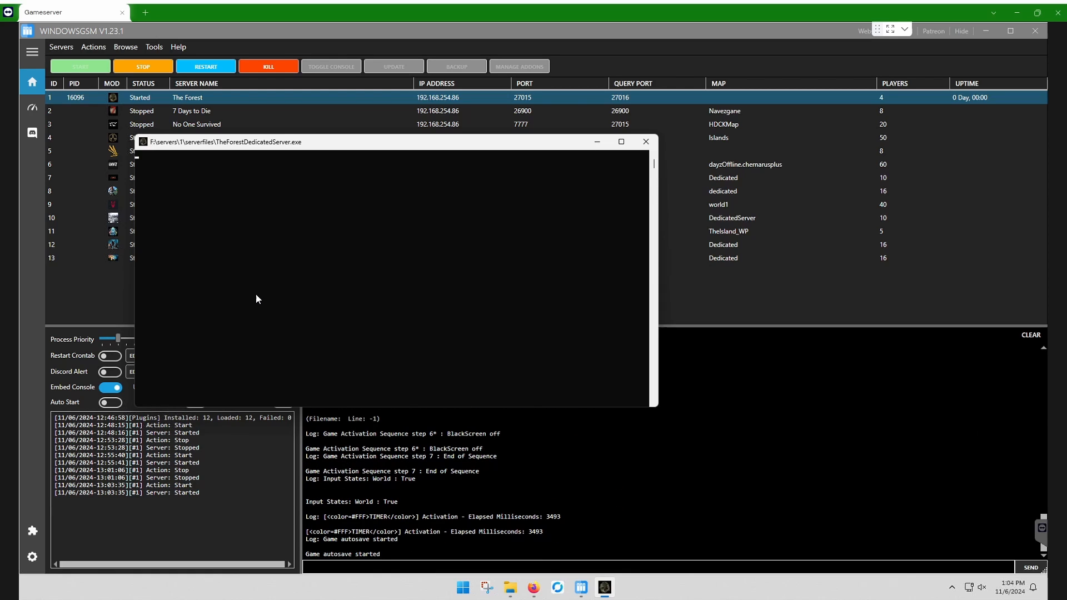
{"action": "mouse_move", "coordinate": [314, 289]}
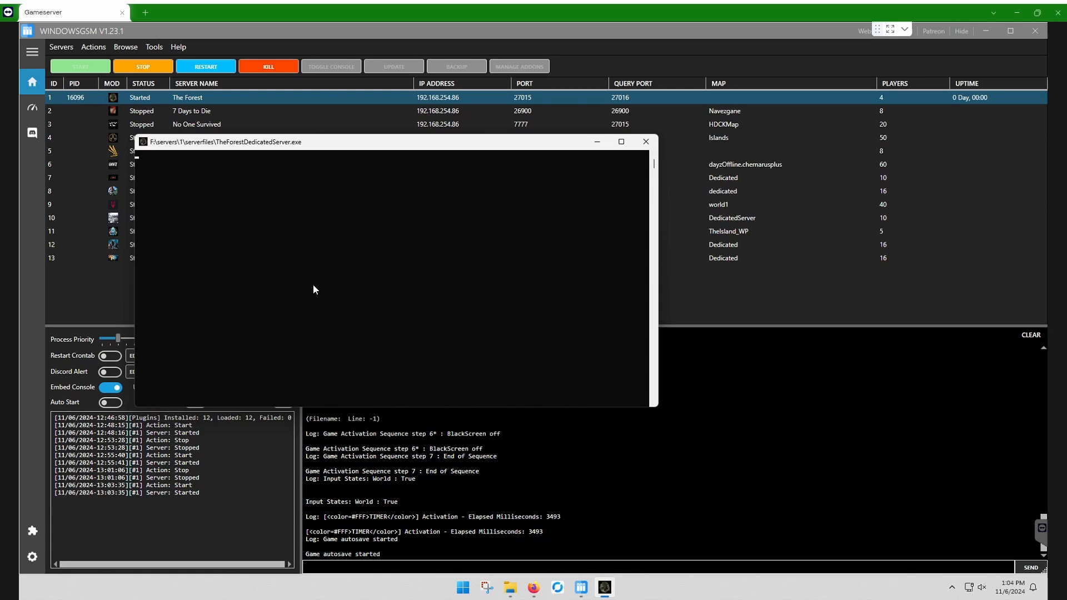
{"action": "mouse_move", "coordinate": [325, 307]}
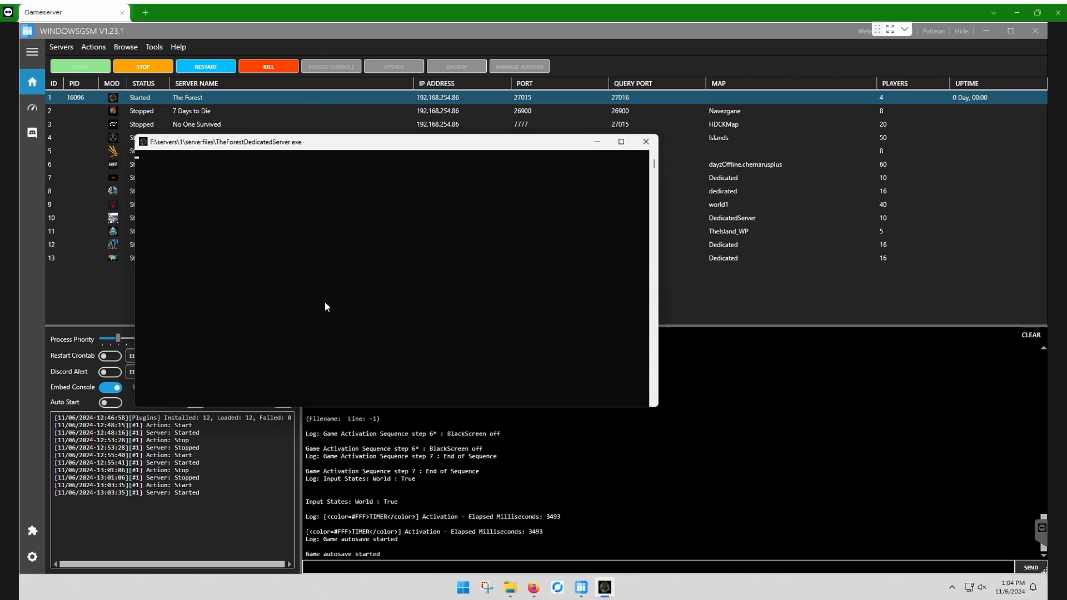
{"action": "mouse_move", "coordinate": [465, 274]}
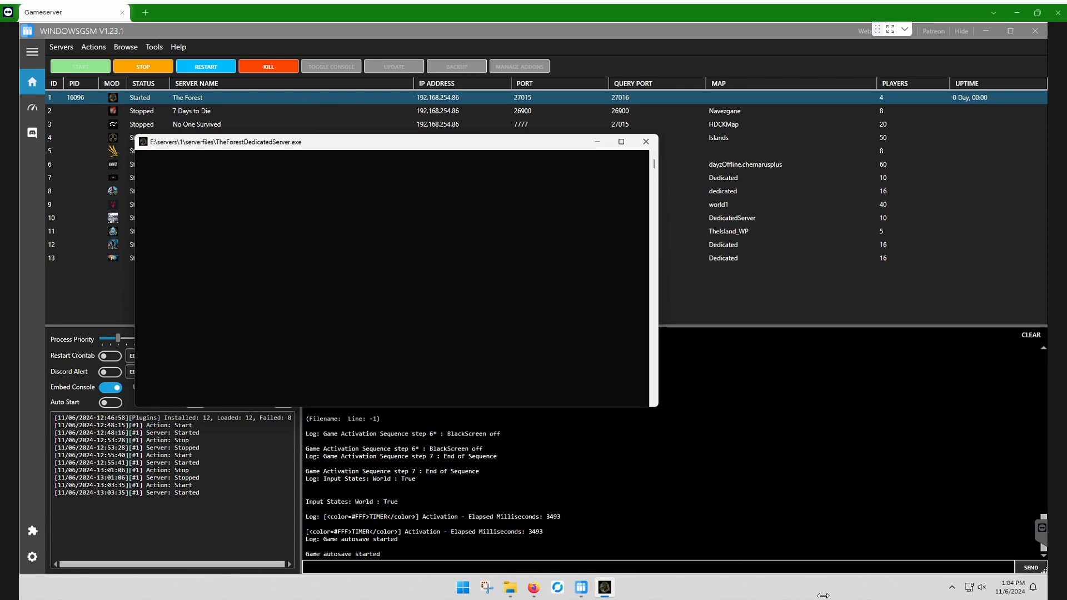
{"action": "mouse_move", "coordinate": [511, 587]}
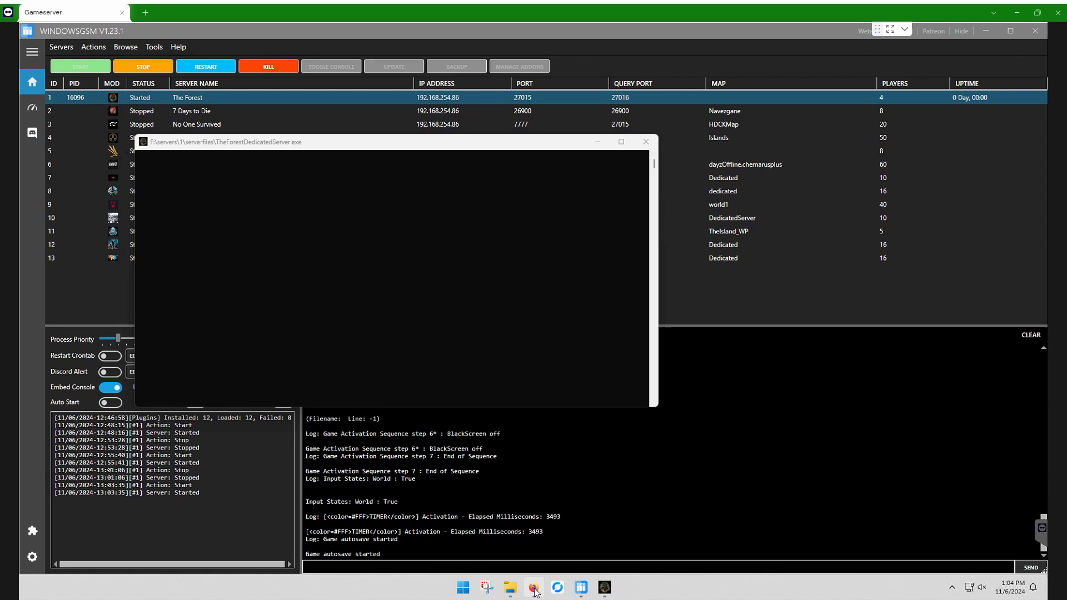
{"action": "left_click", "coordinate": [535, 587]}
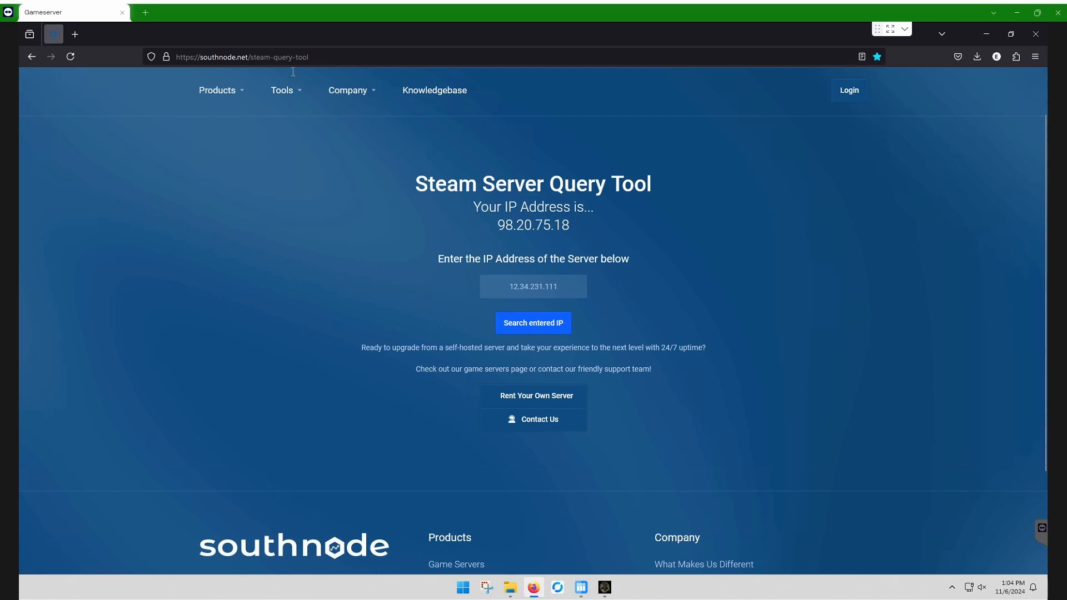
{"action": "mouse_move", "coordinate": [201, 87]}
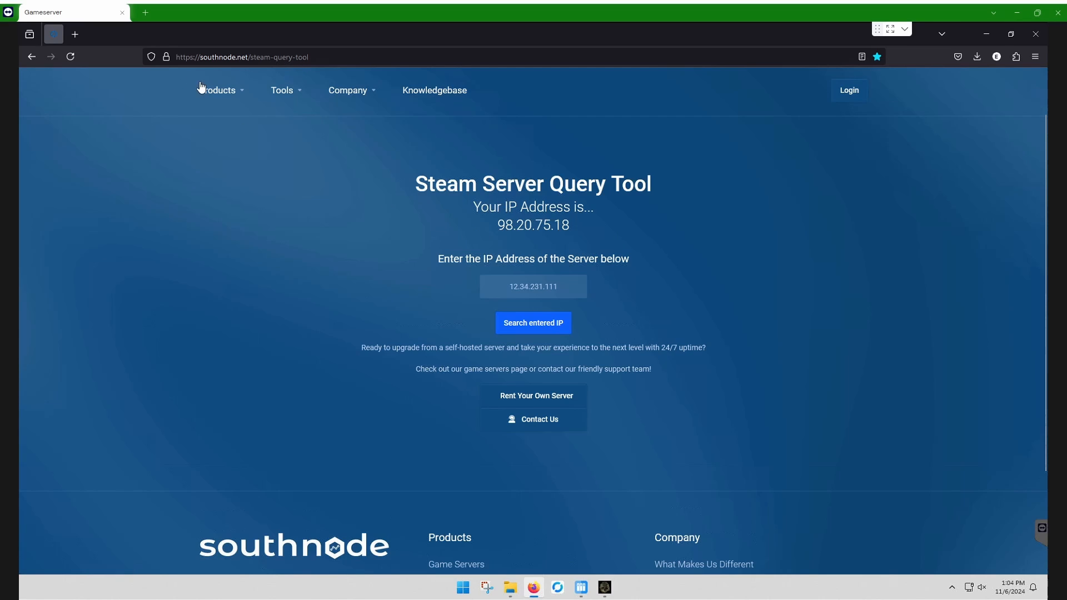
{"action": "mouse_move", "coordinate": [217, 62]}
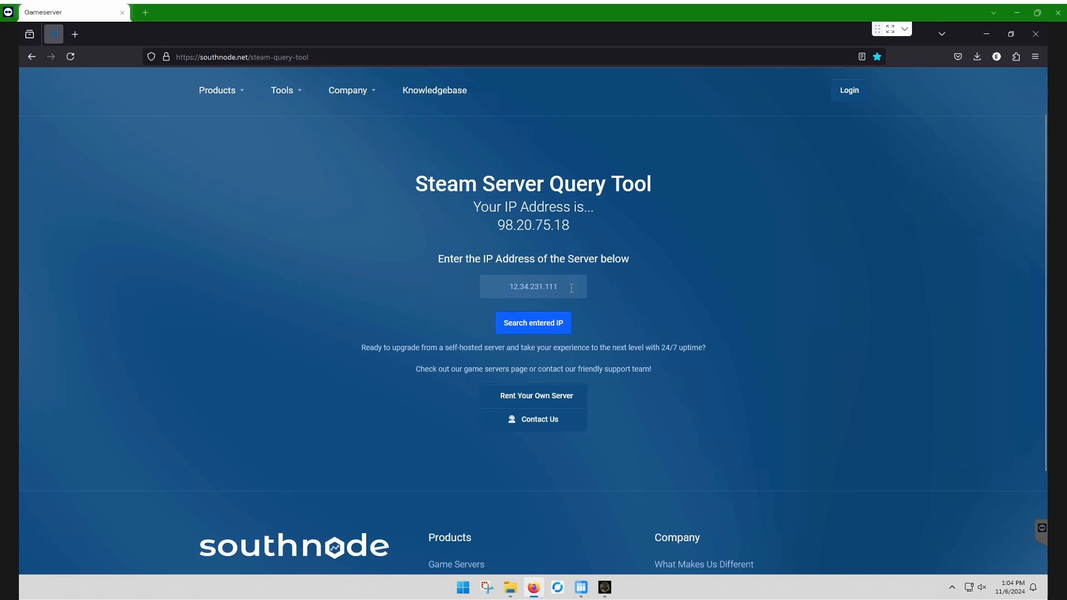
{"action": "type", "text": "98.20.75.18"}
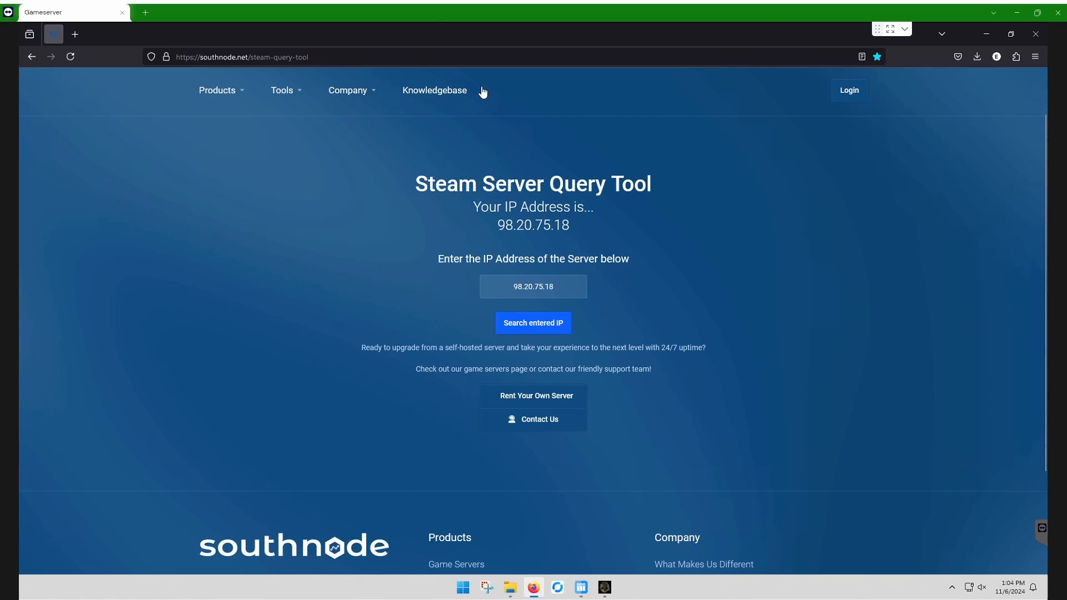
{"action": "left_click", "coordinate": [533, 285]}
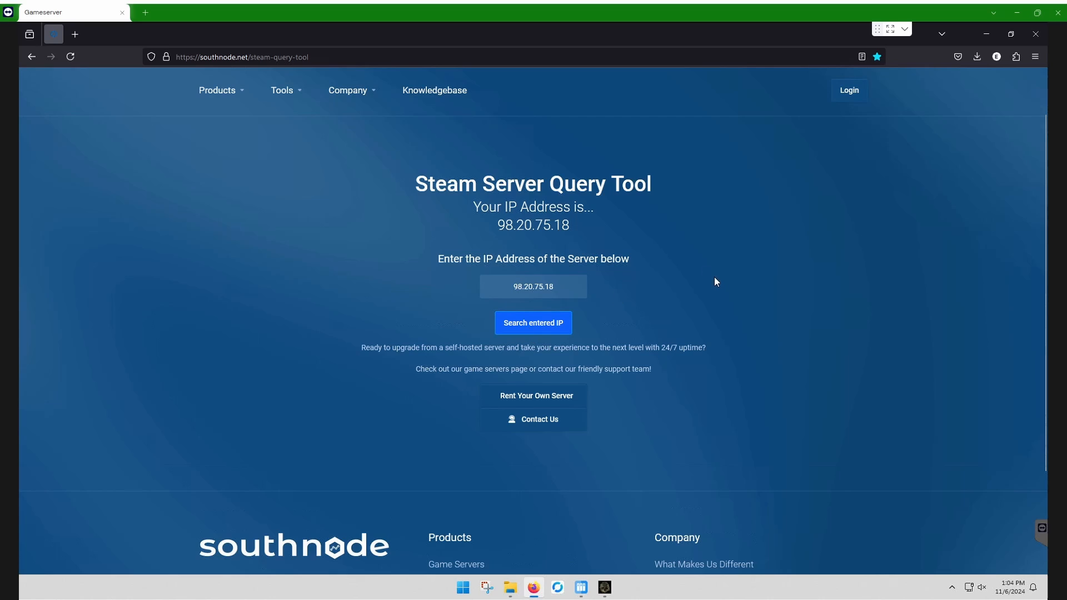
{"action": "left_click", "coordinate": [532, 322]}
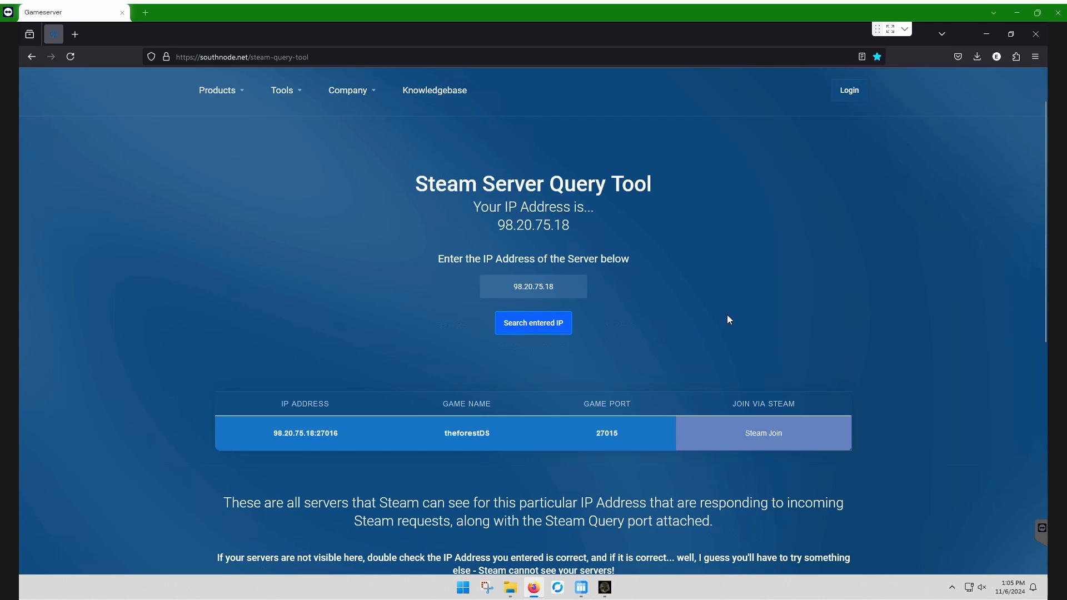
{"action": "mouse_move", "coordinate": [670, 314]}
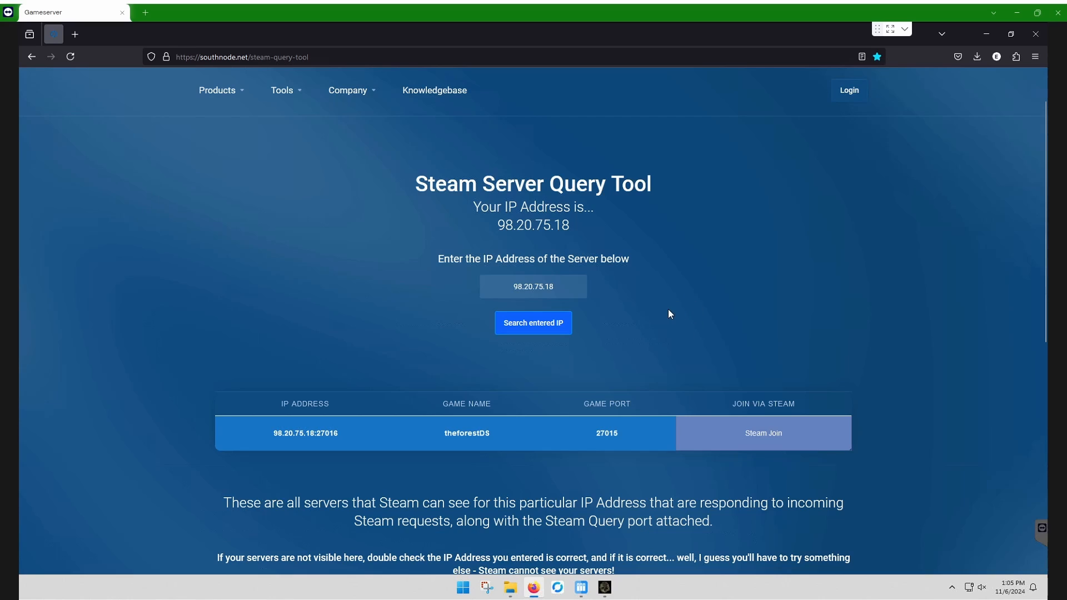
{"action": "mouse_move", "coordinate": [658, 370]}
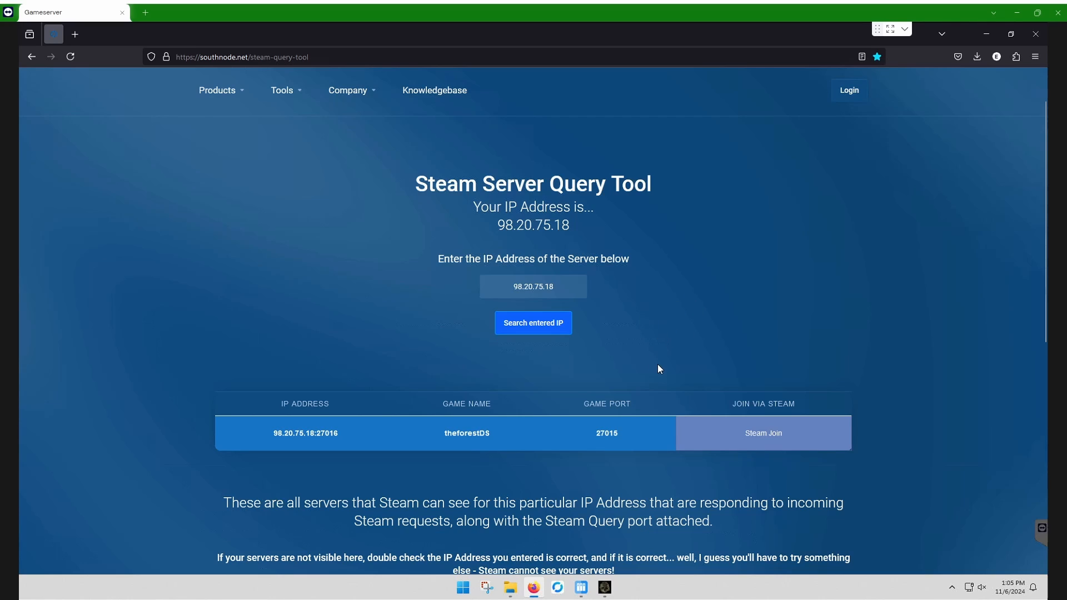
{"action": "mouse_move", "coordinate": [660, 393]}
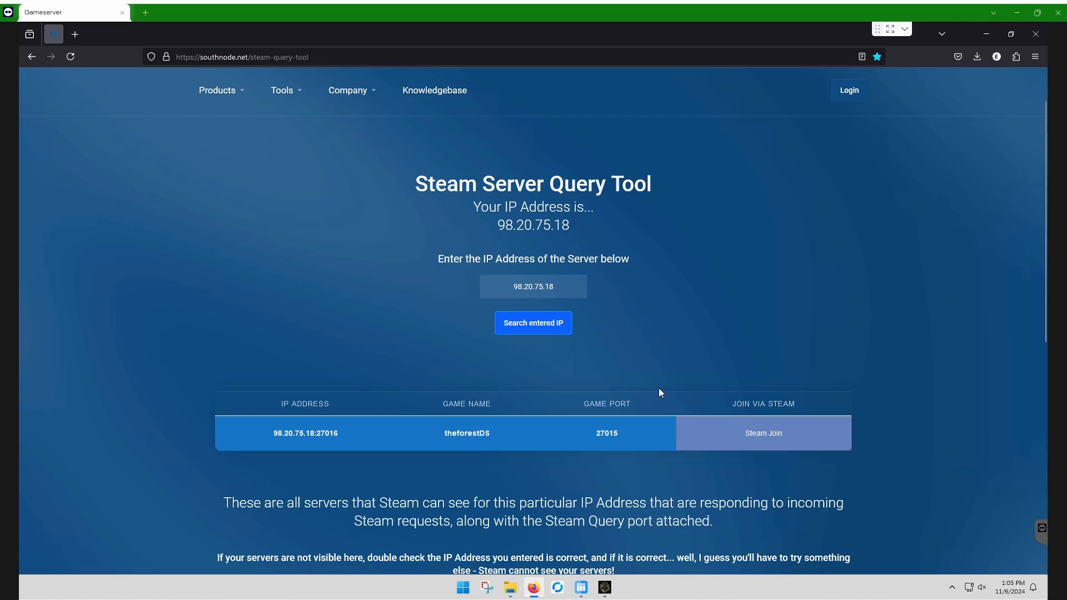
{"action": "mouse_move", "coordinate": [665, 332]}
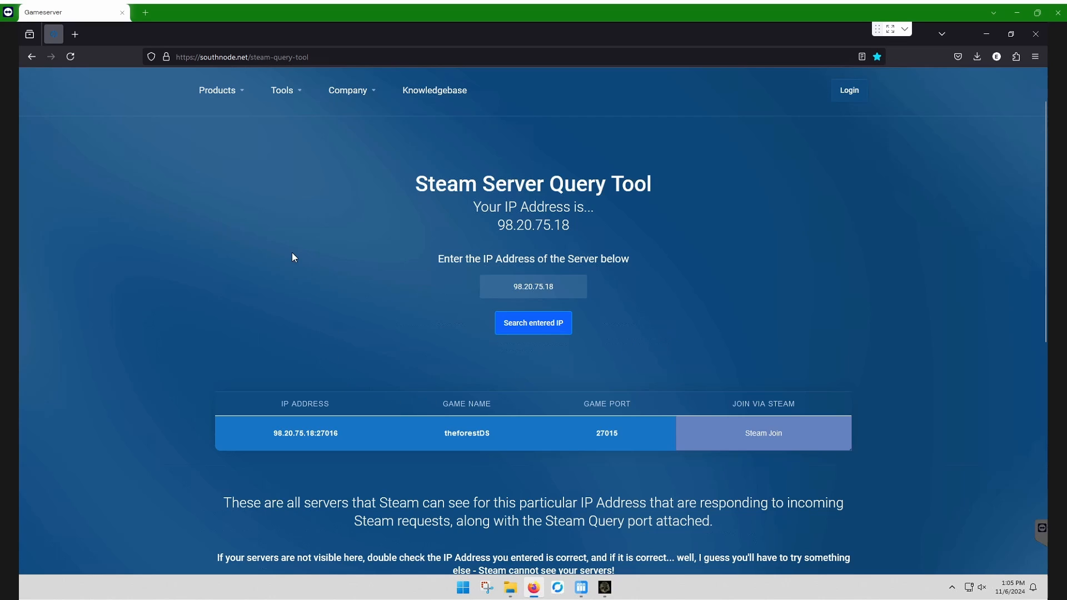
{"action": "mouse_move", "coordinate": [346, 298]}
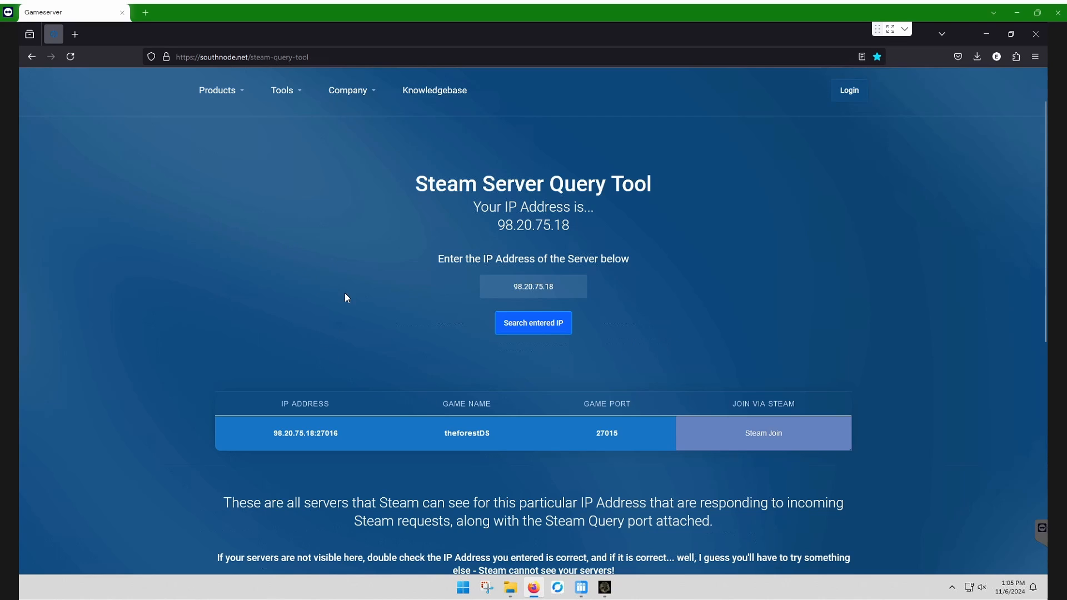
{"action": "mouse_move", "coordinate": [572, 494]}
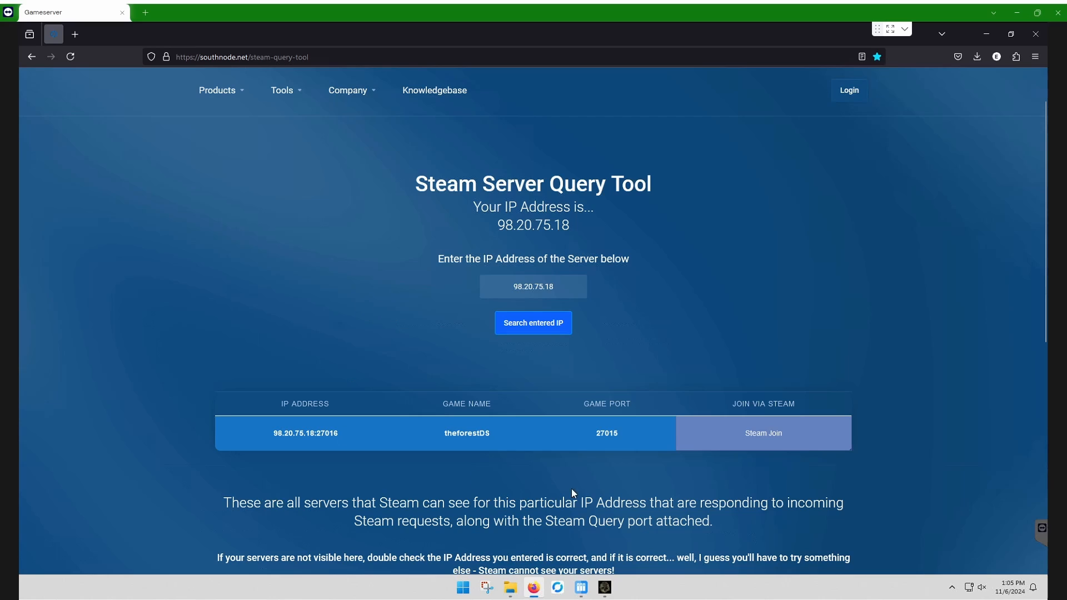
{"action": "mouse_move", "coordinate": [378, 405]}
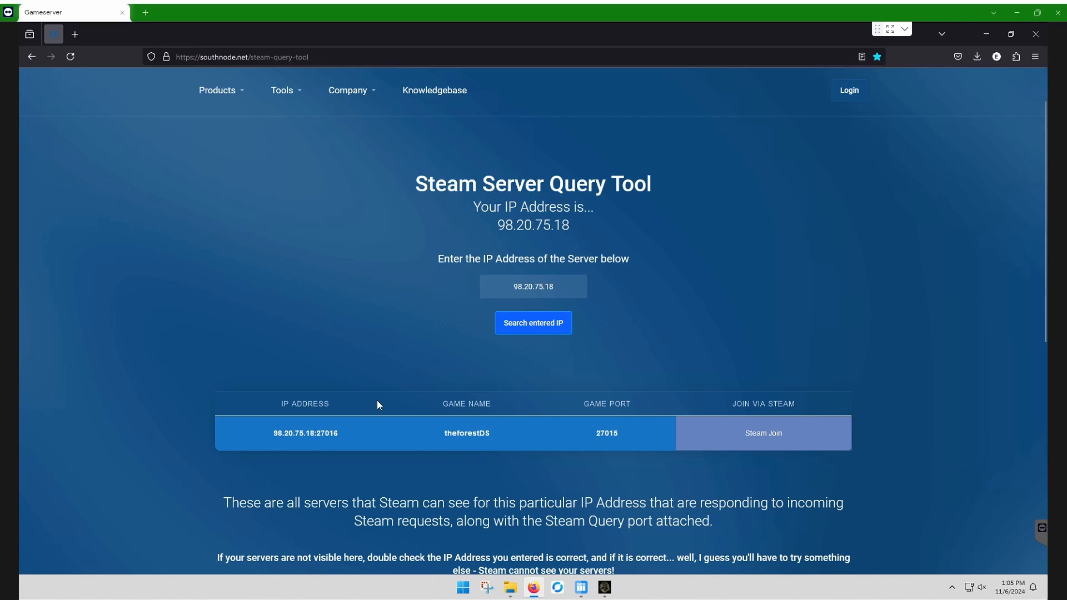
{"action": "mouse_move", "coordinate": [149, 368]}
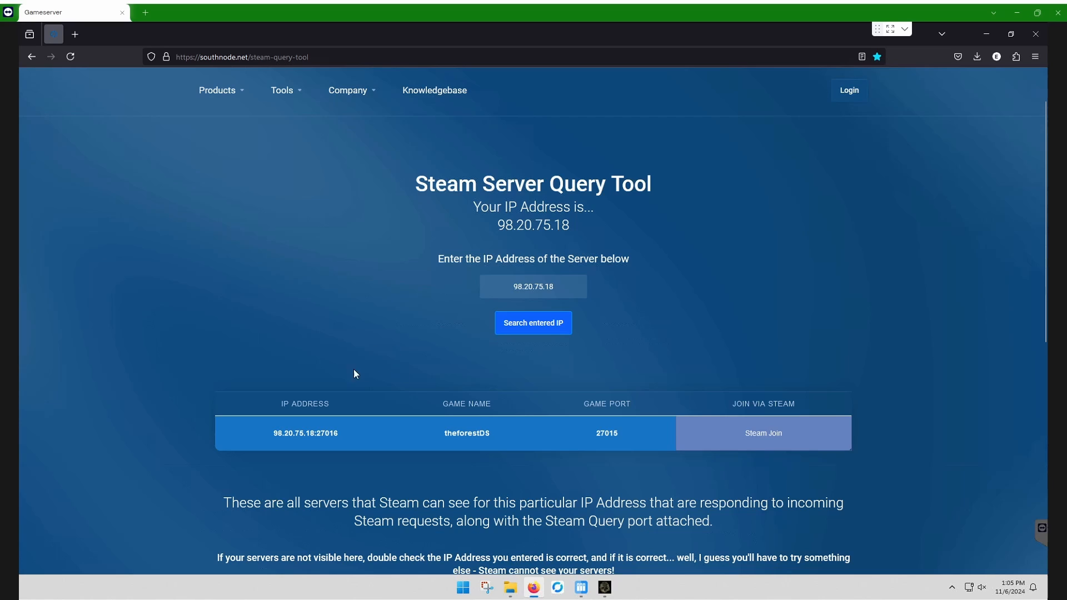
{"action": "mouse_move", "coordinate": [329, 365]}
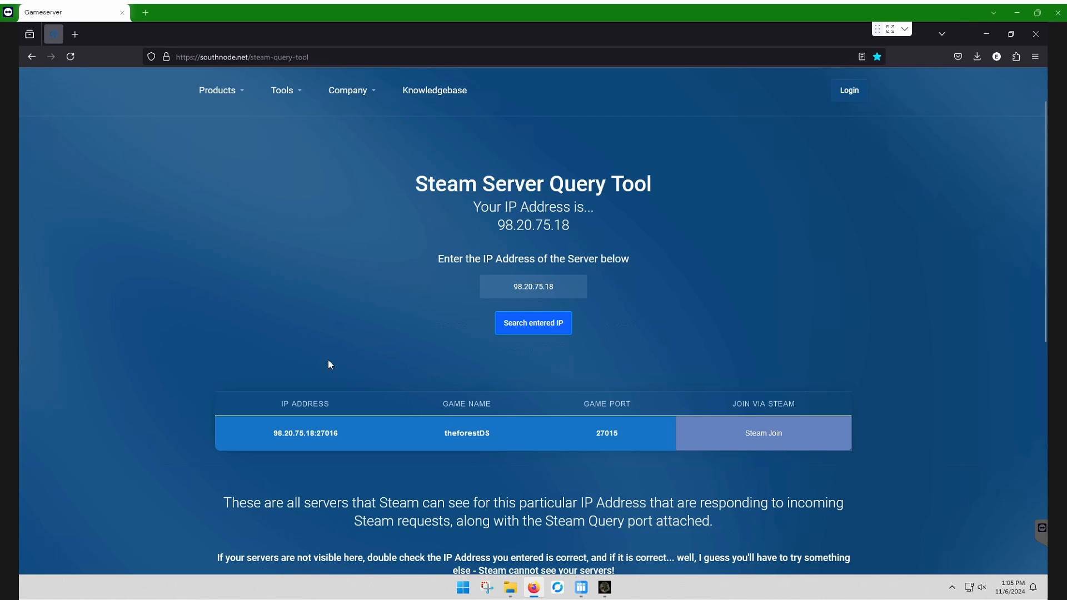
{"action": "mouse_move", "coordinate": [305, 345]}
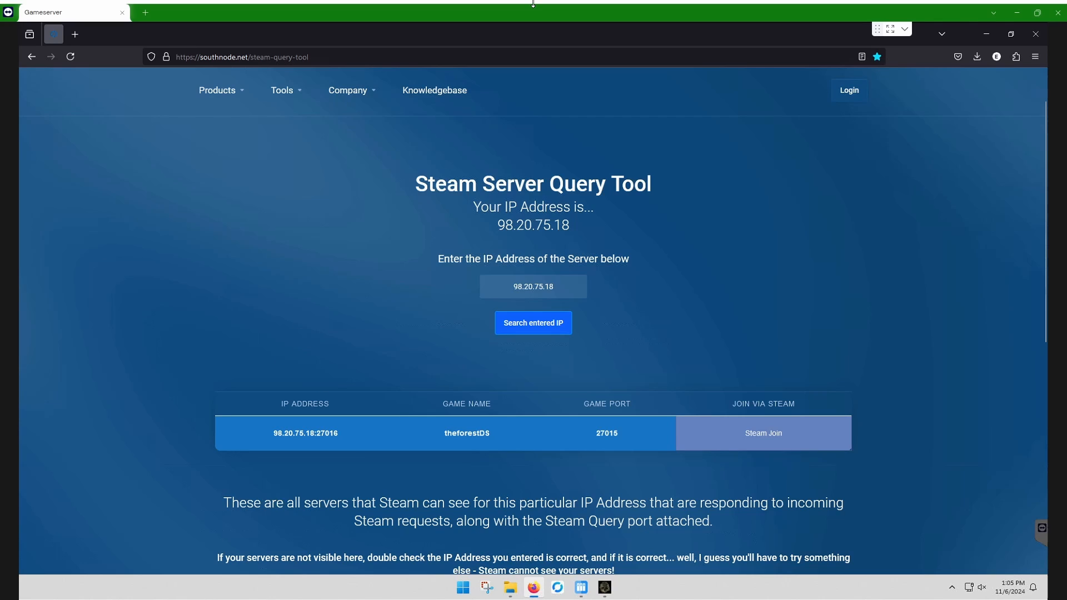
{"action": "mouse_move", "coordinate": [421, 414]}
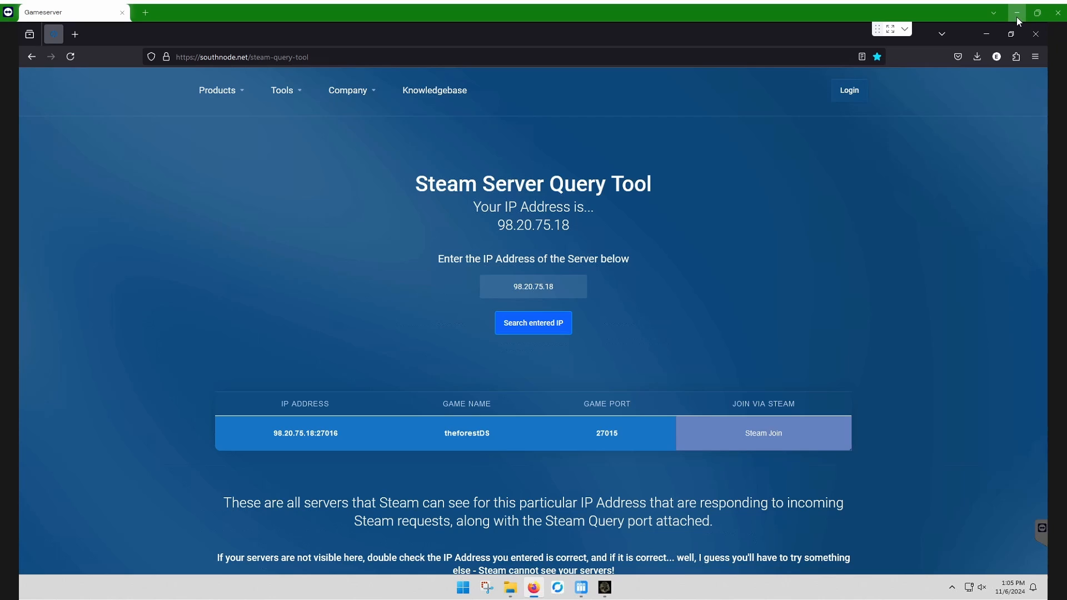
Return to The Forest and list internet dedicated servers under Multiplayer > Join Game
{"action": "left_click", "coordinate": [1016, 12]}
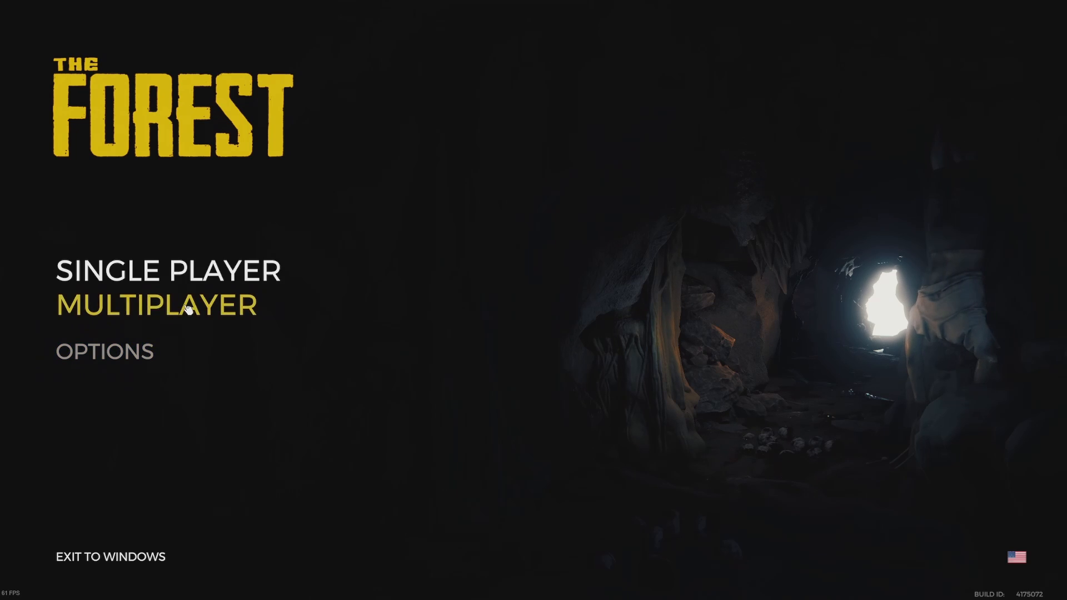
{"action": "left_click", "coordinate": [156, 306]}
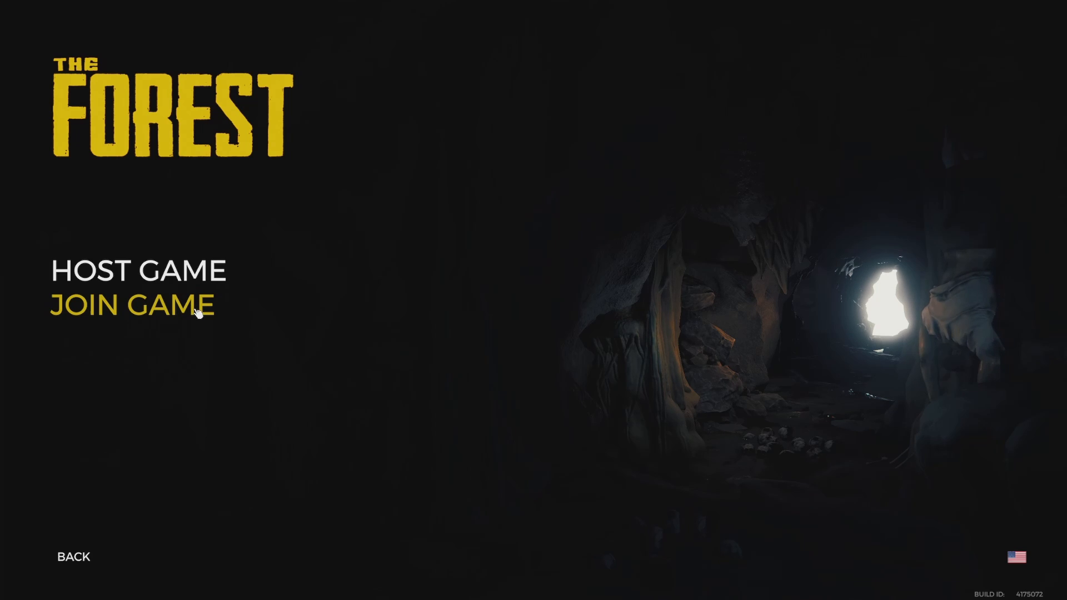
{"action": "left_click", "coordinate": [133, 305]}
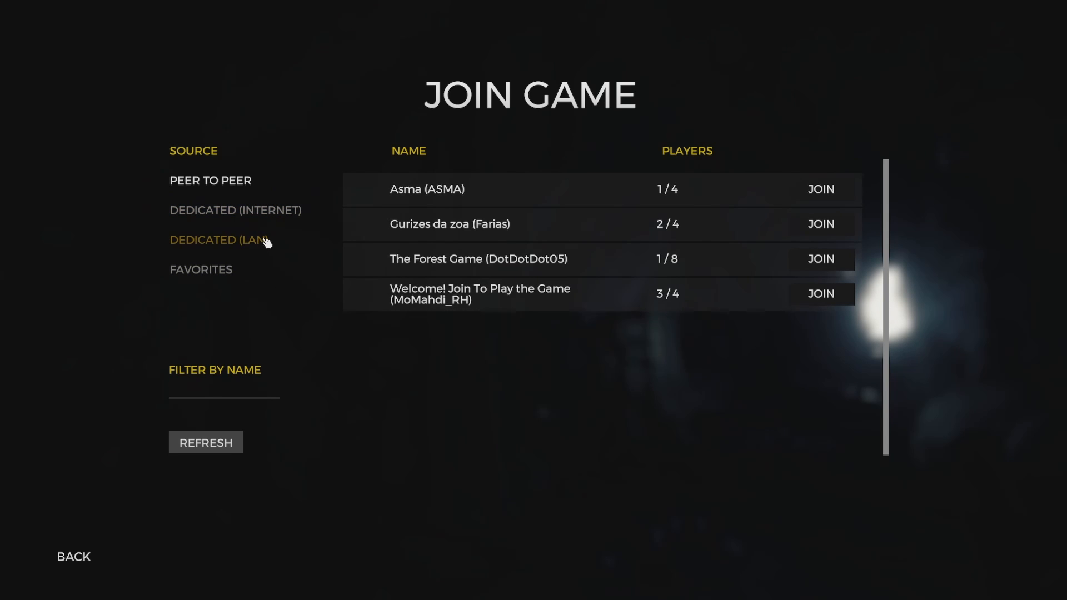
{"action": "left_click", "coordinate": [219, 240]}
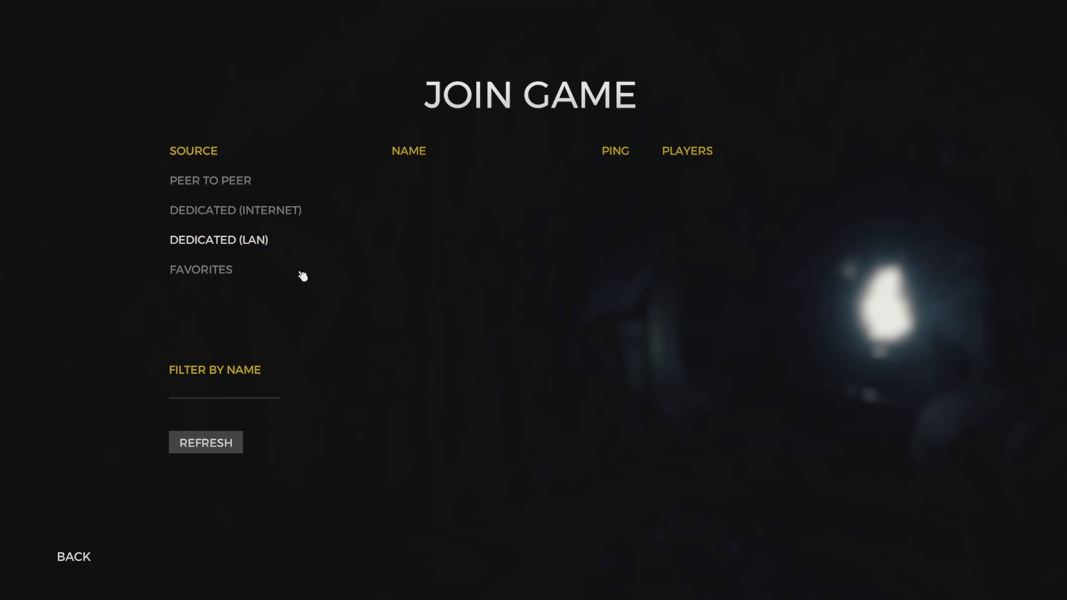
{"action": "mouse_move", "coordinate": [382, 223]}
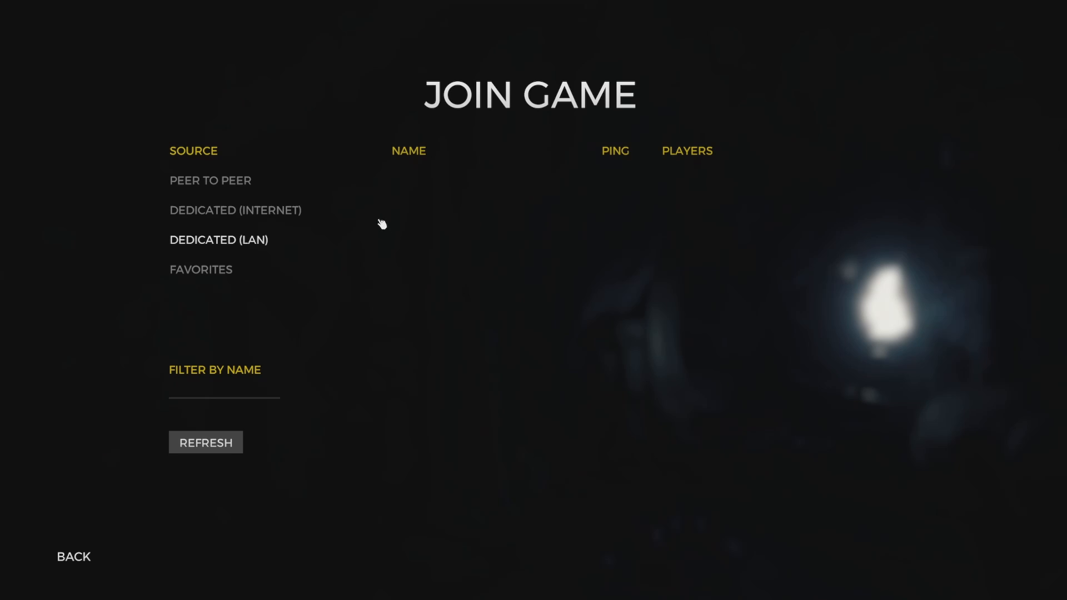
{"action": "left_click", "coordinate": [235, 210]}
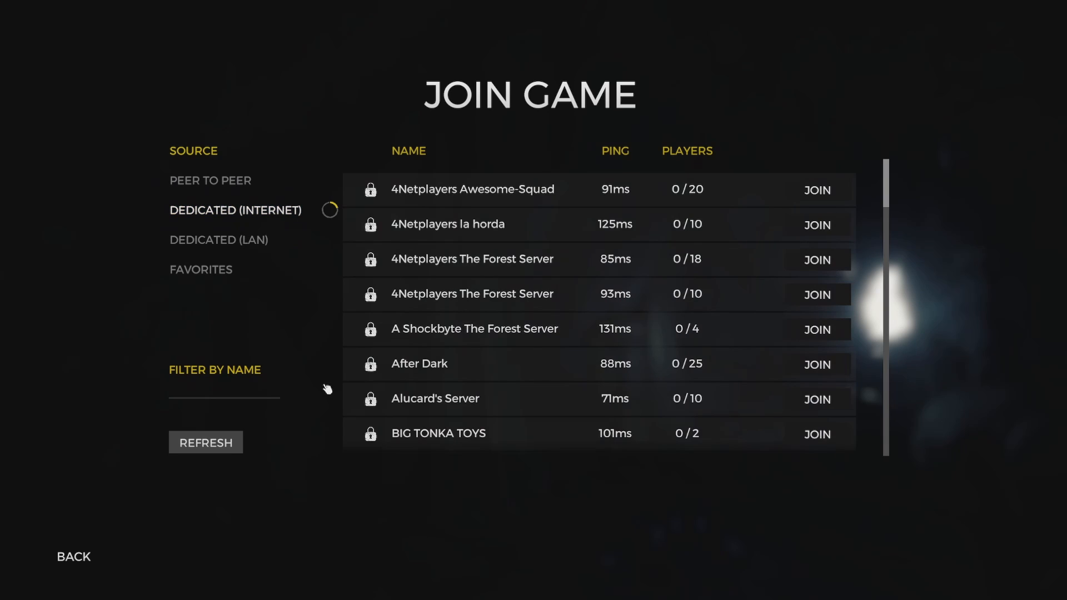
{"action": "mouse_move", "coordinate": [272, 402]}
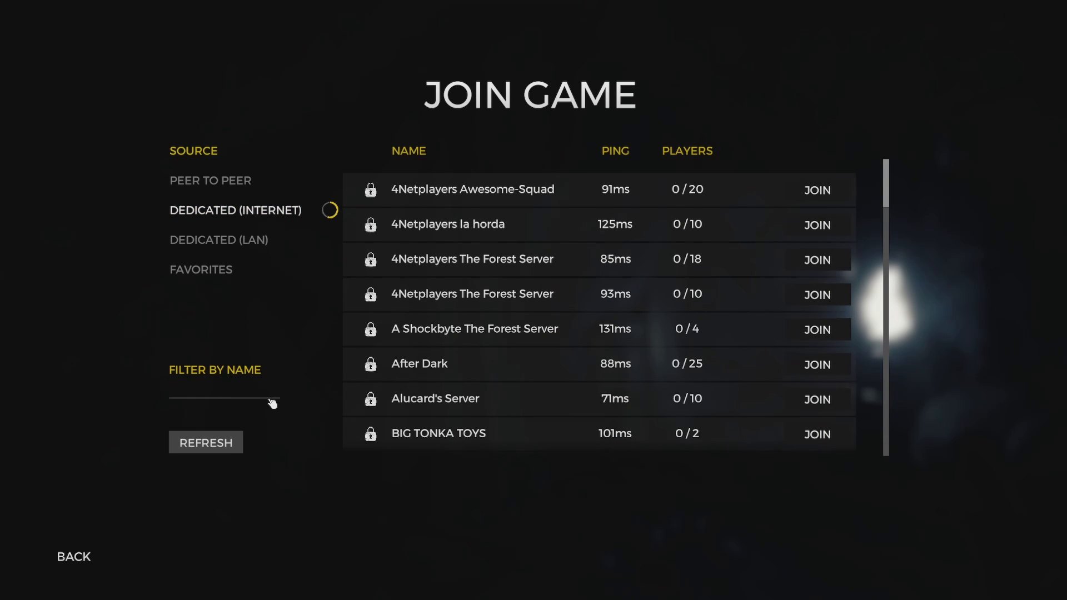
Filter the server list by name MYOS, leaving only MYOS The Forest at 0/4 players
{"action": "type", "text": "MYOS"}
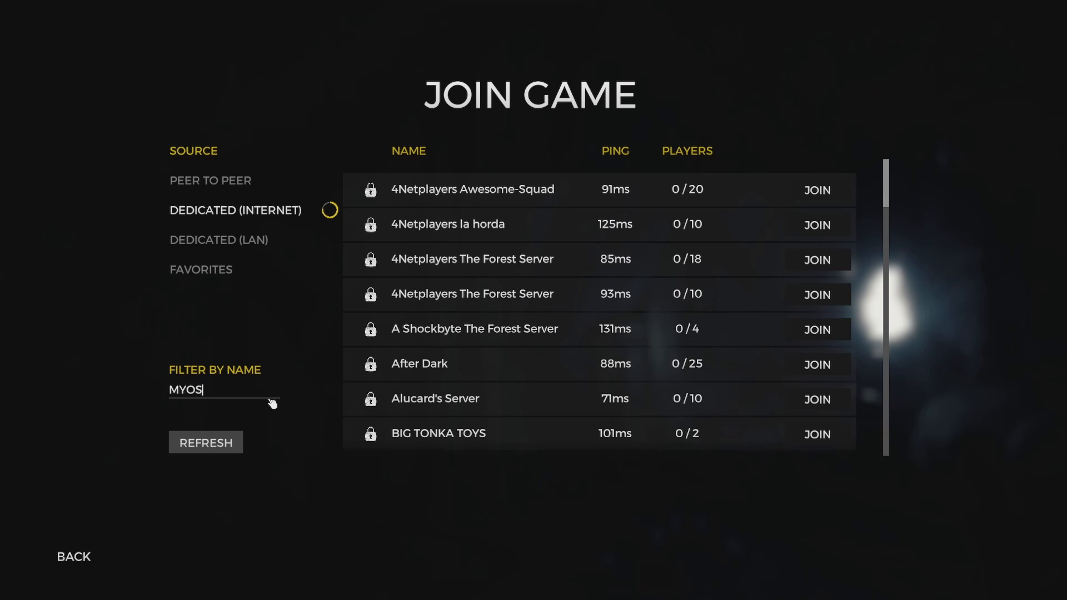
{"action": "left_click", "coordinate": [205, 443]}
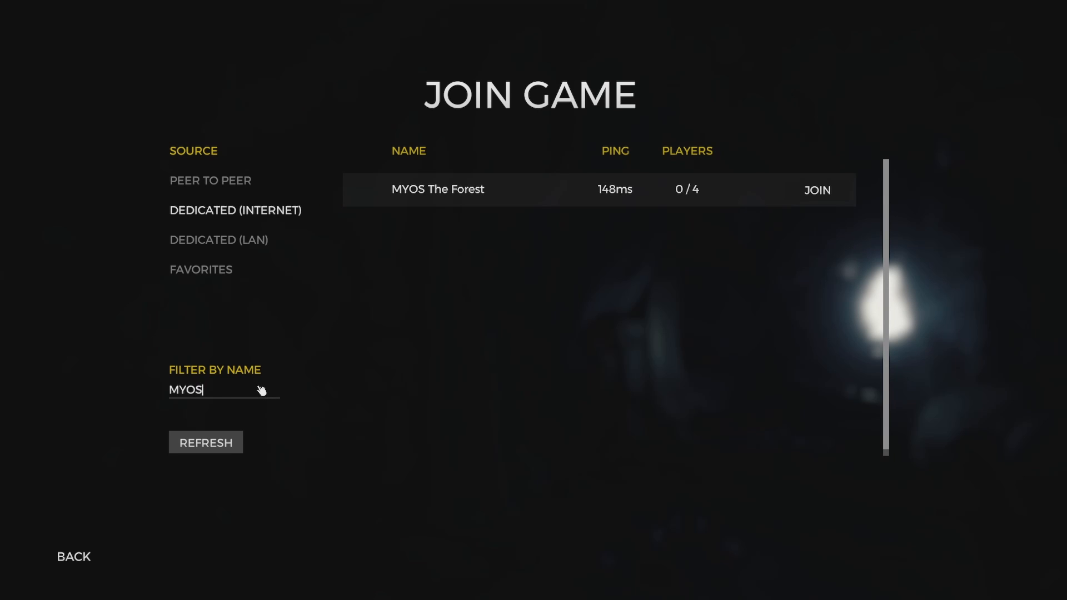
{"action": "mouse_move", "coordinate": [505, 192]}
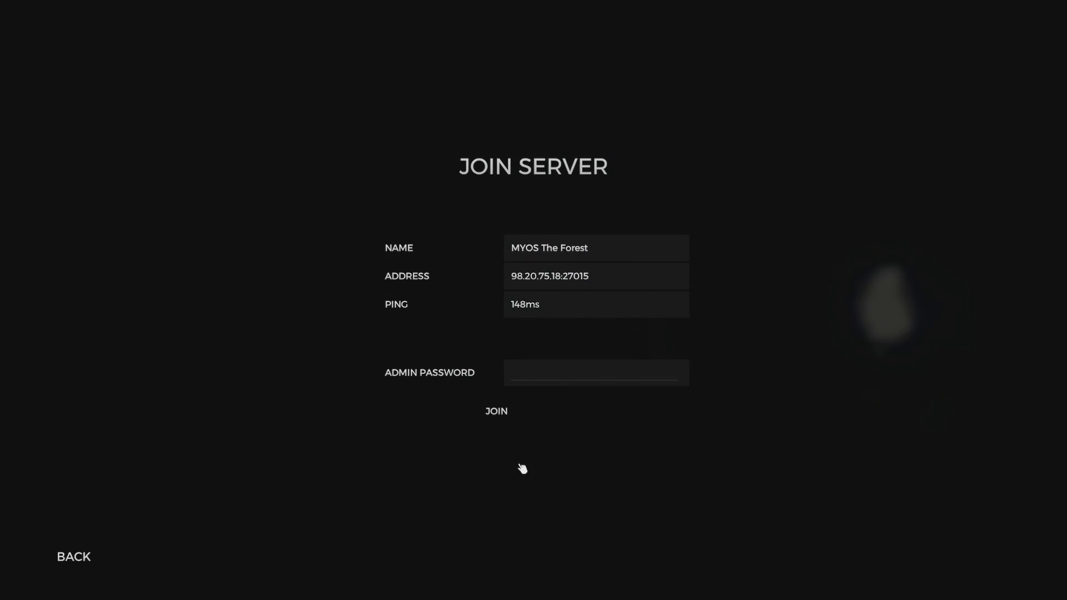
Join MYOS The Forest and load in inside the crashed plane cabin
{"action": "left_click", "coordinate": [495, 411]}
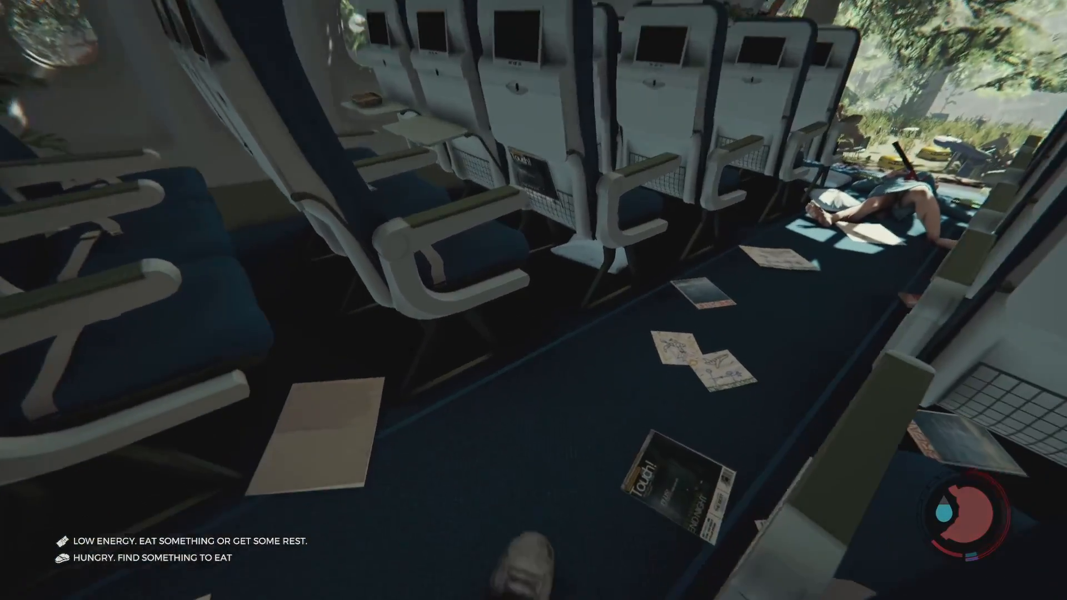
{"action": "mouse_move", "coordinate": [533, 301]}
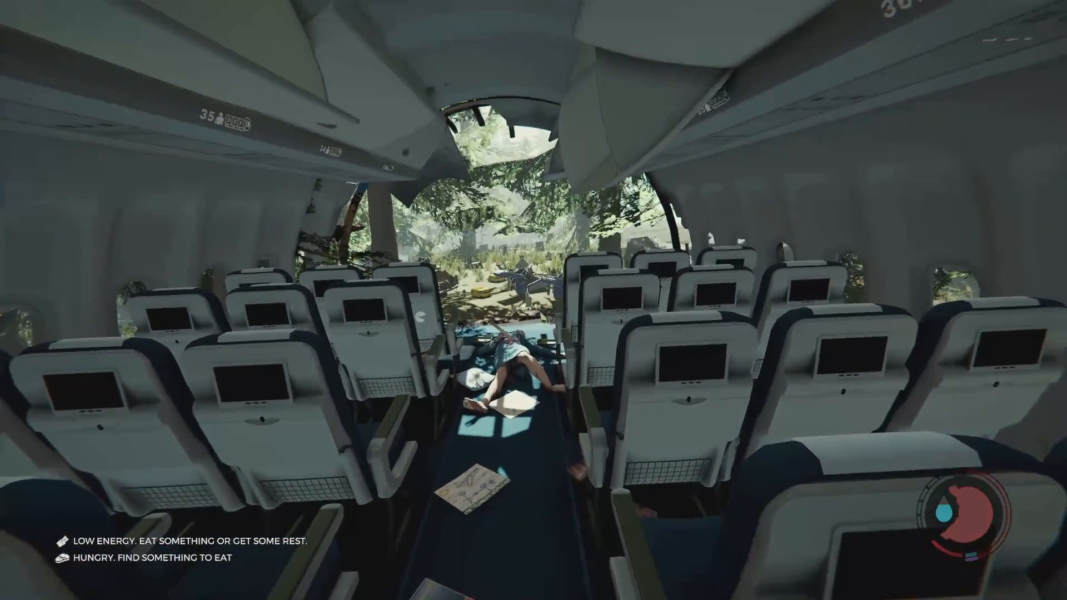